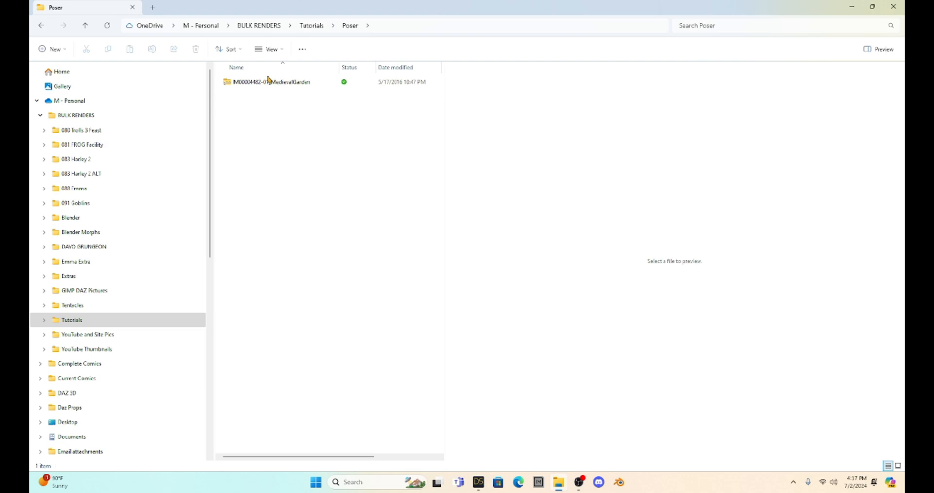
pyautogui.moveTo(286, 81)
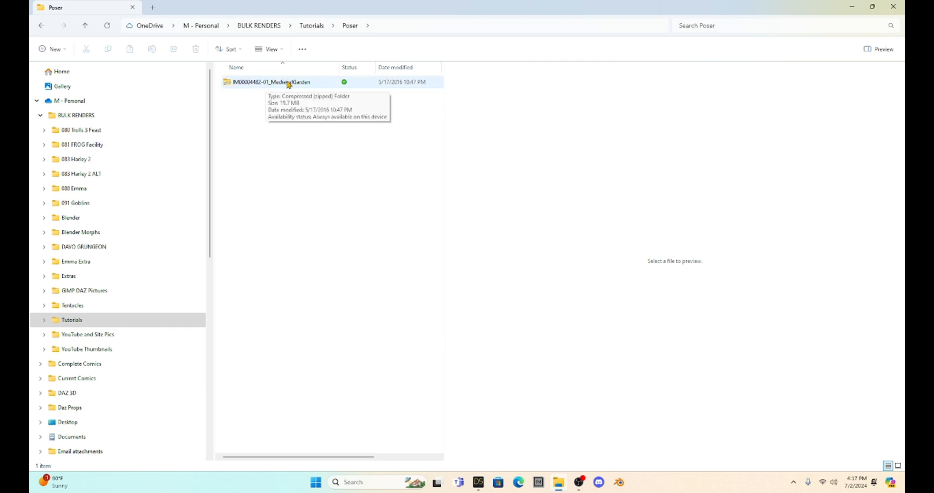
pyautogui.moveTo(251, 101)
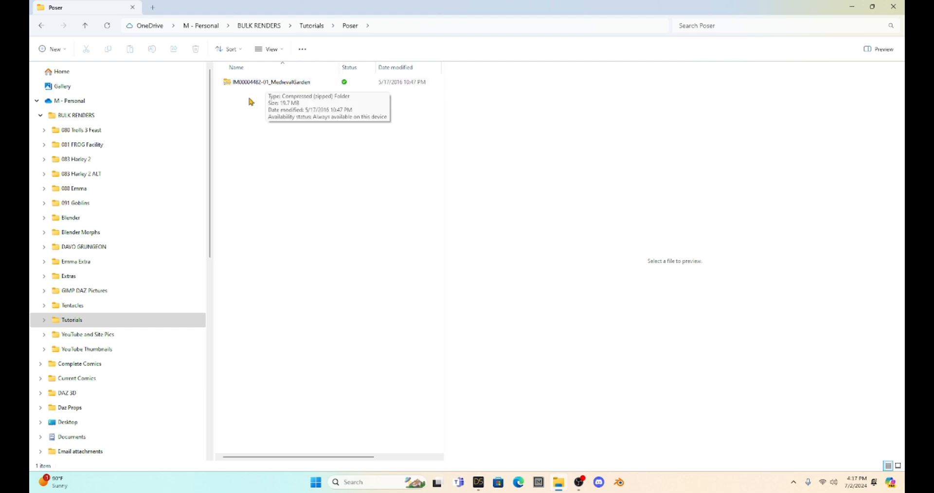
pyautogui.moveTo(229, 87)
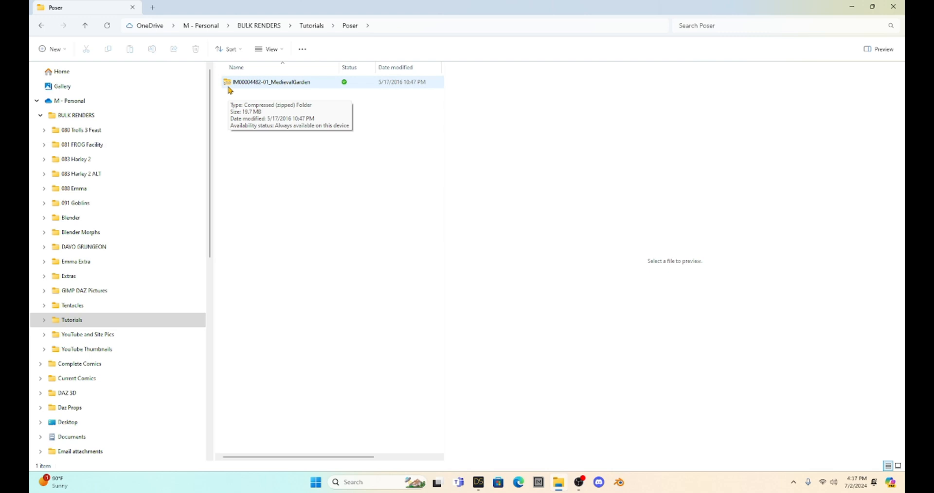
pyautogui.rightClick(268, 82)
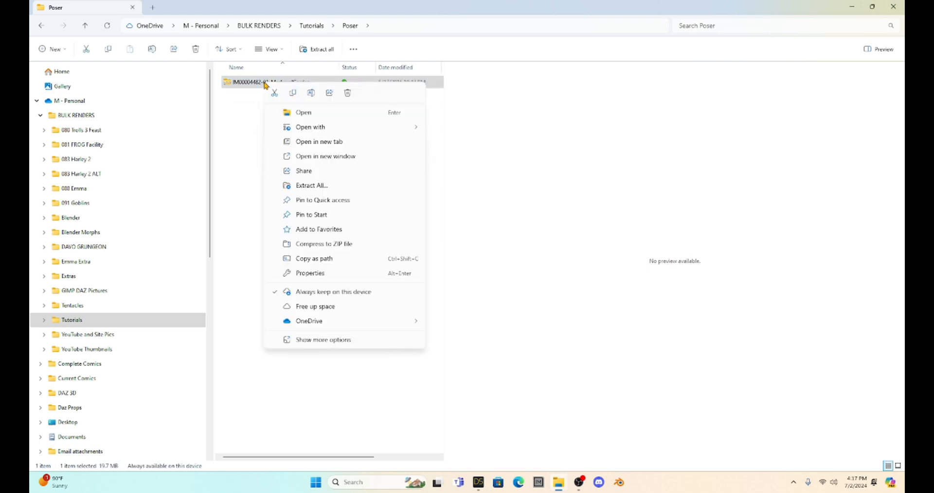
pyautogui.moveTo(308, 111)
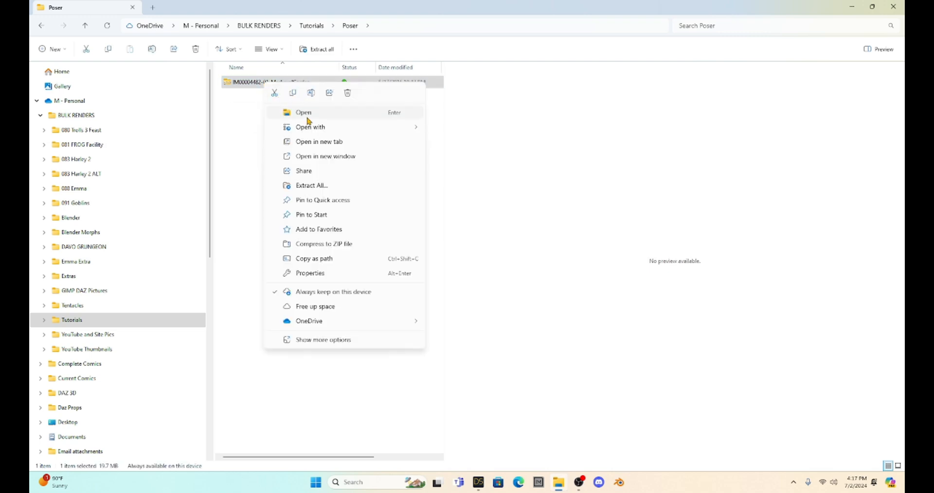
pyautogui.moveTo(311, 185)
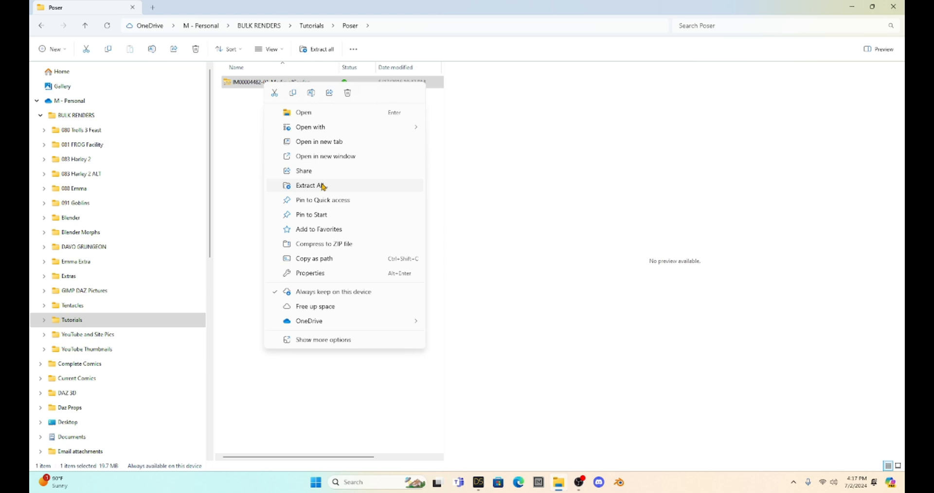
pyautogui.click(311, 185)
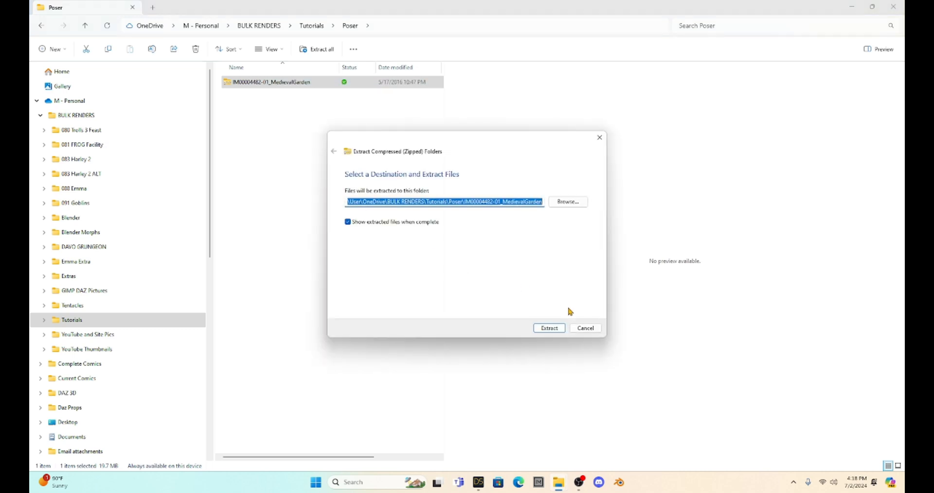
# Extract to the suggested destination and browse into Content\Runtime showing Geometries, libraries, textures and WebLinks
pyautogui.click(548, 328)
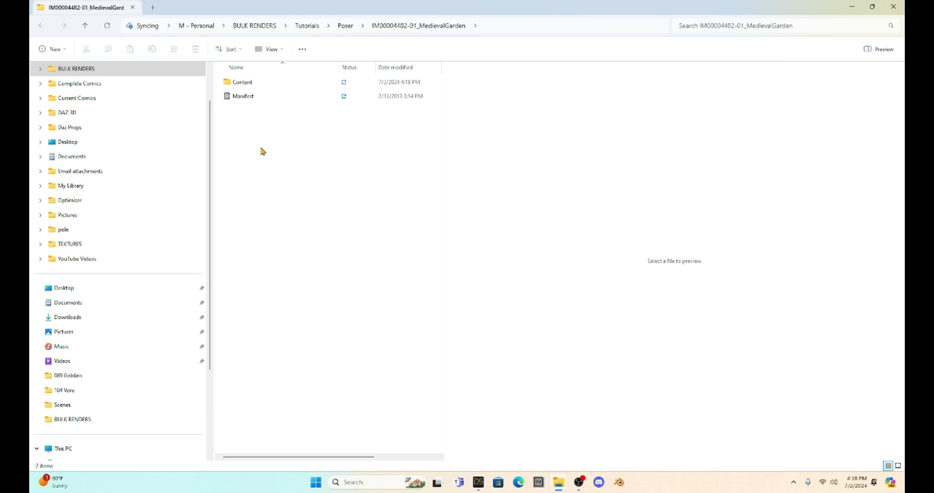
pyautogui.moveTo(237, 67)
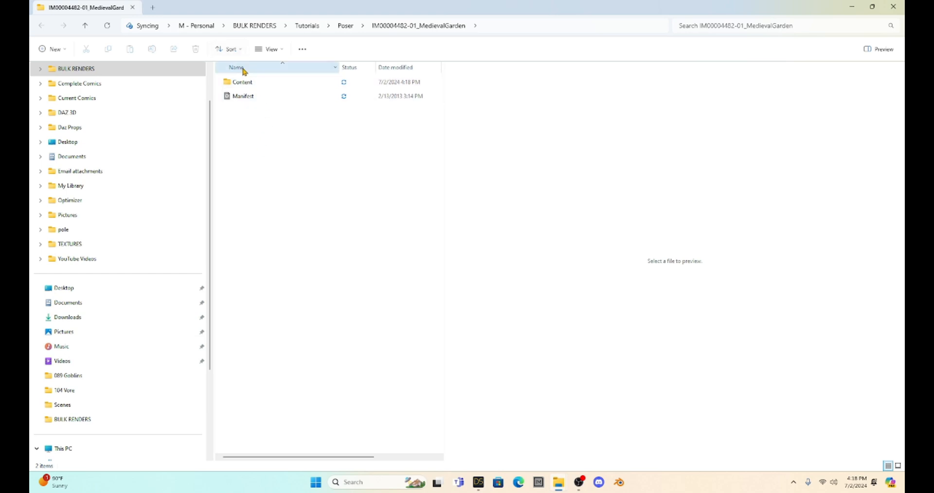
pyautogui.click(243, 82)
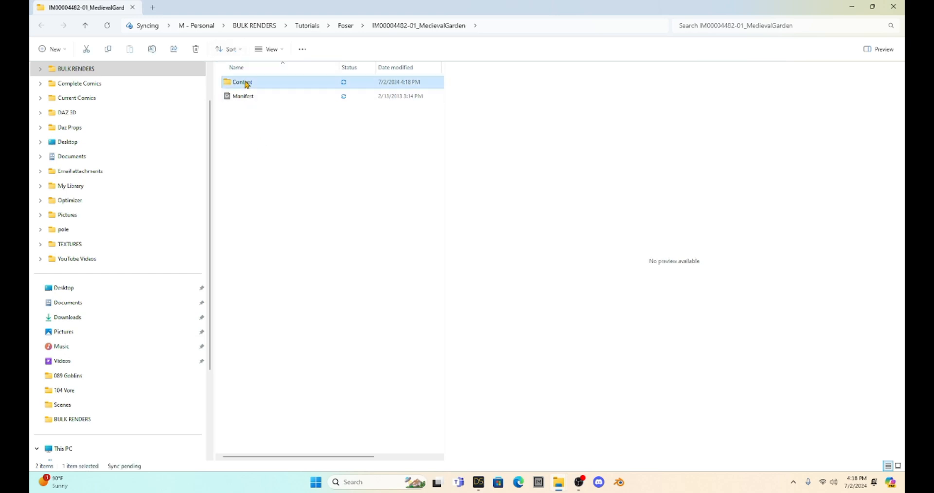
pyautogui.doubleClick(242, 82)
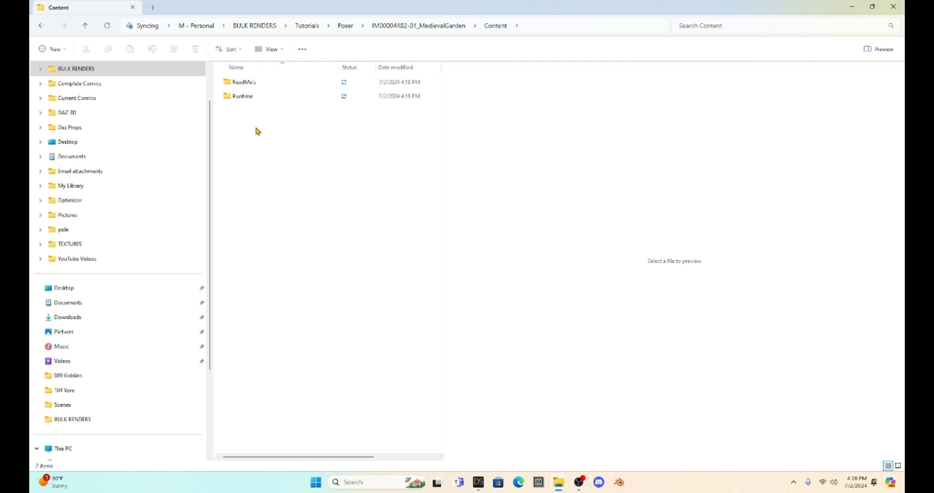
pyautogui.doubleClick(242, 96)
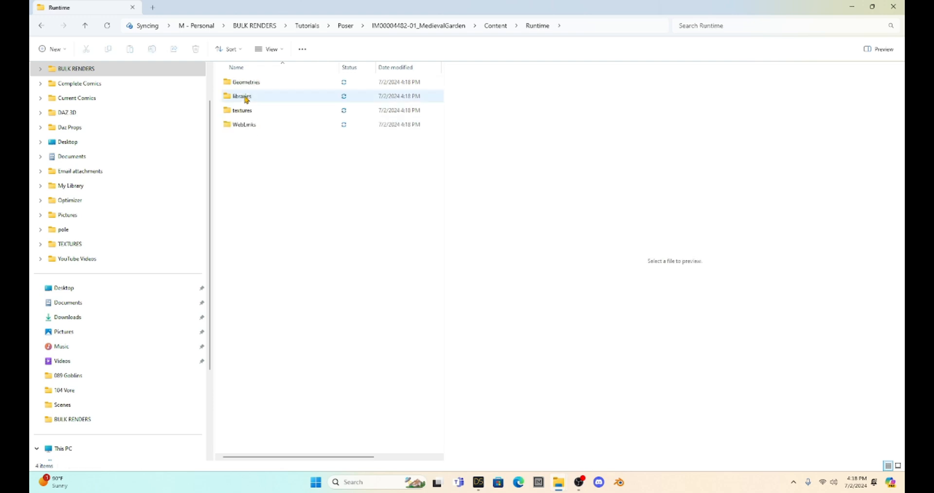
pyautogui.moveTo(276, 125)
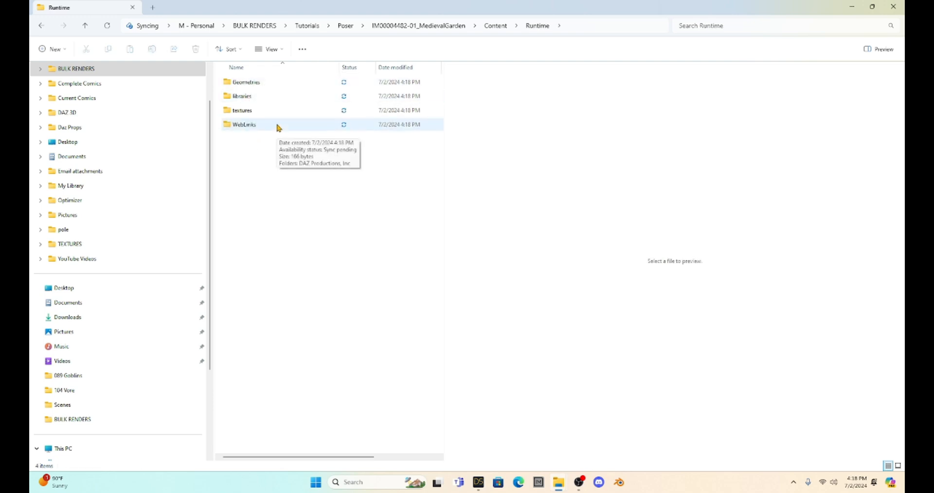
pyautogui.moveTo(489, 31)
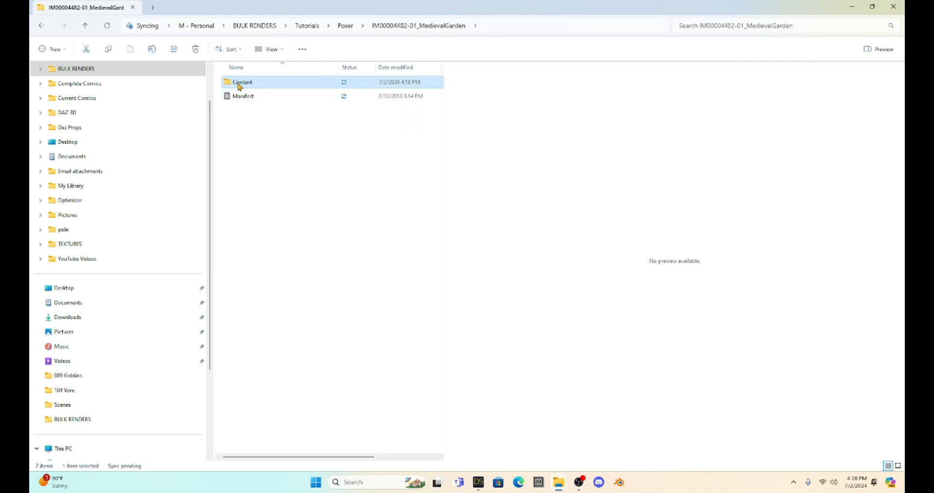
pyautogui.doubleClick(242, 82)
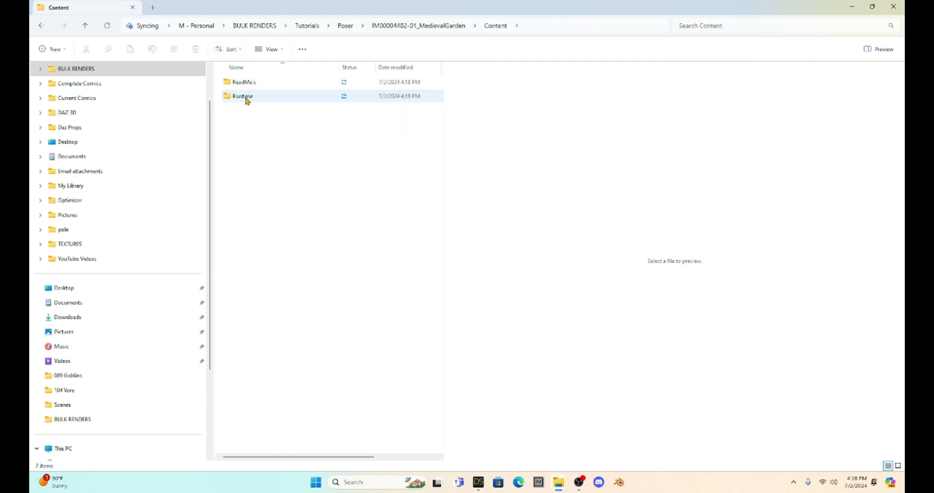
pyautogui.moveTo(242, 95)
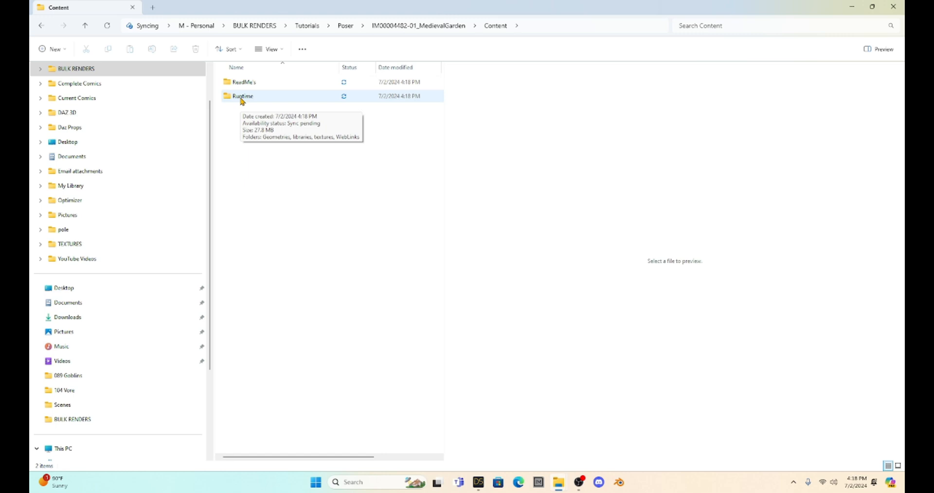
pyautogui.doubleClick(242, 95)
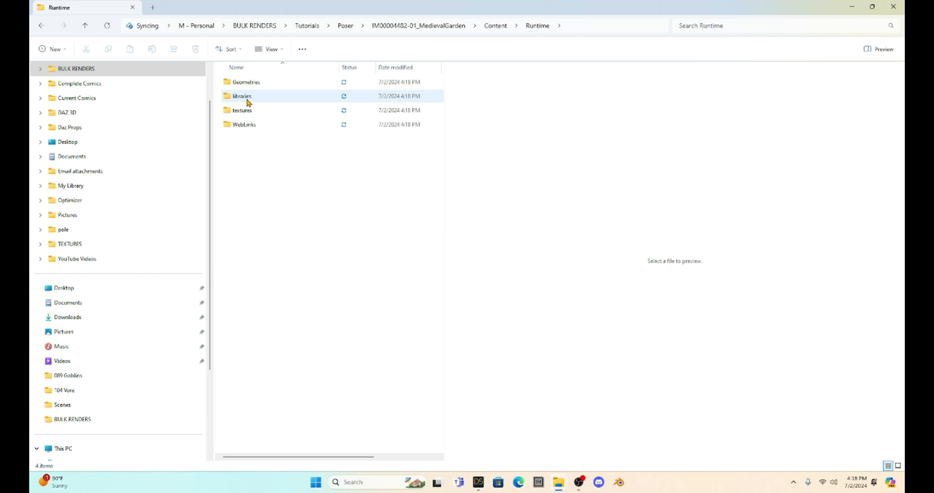
pyautogui.moveTo(271, 84)
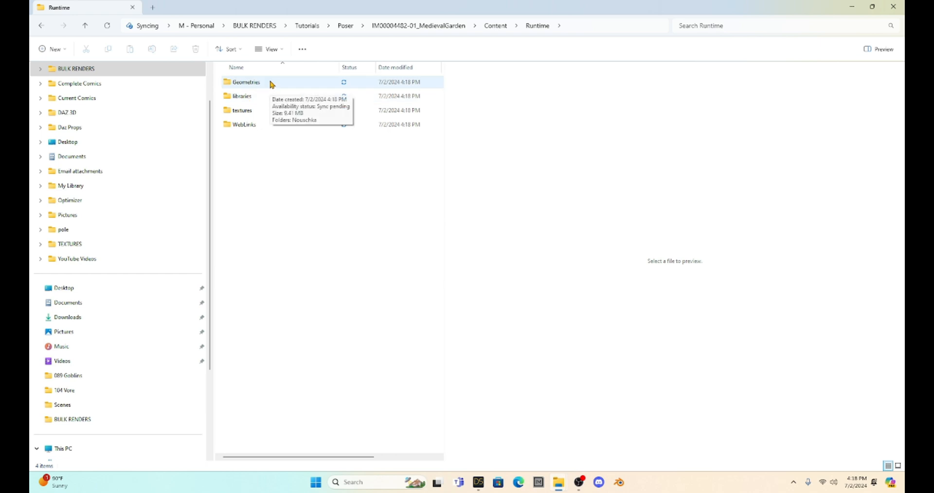
pyautogui.moveTo(227, 87)
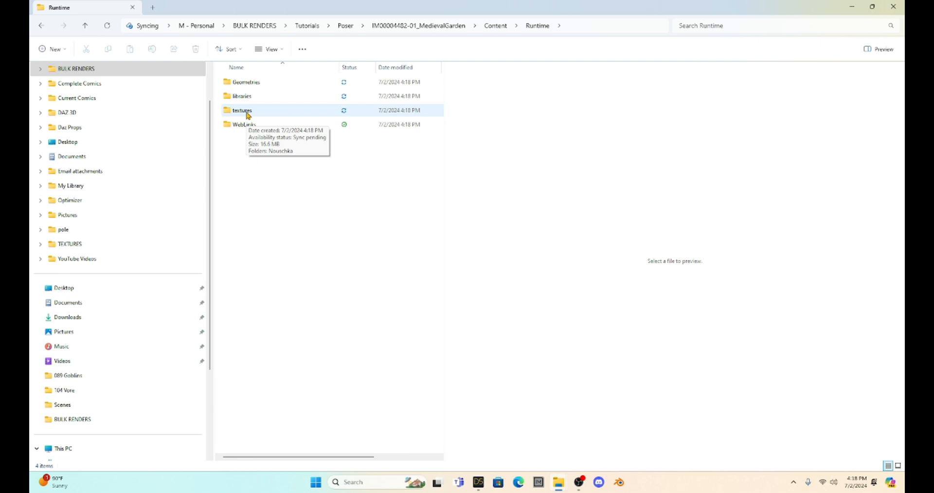
pyautogui.moveTo(271, 104)
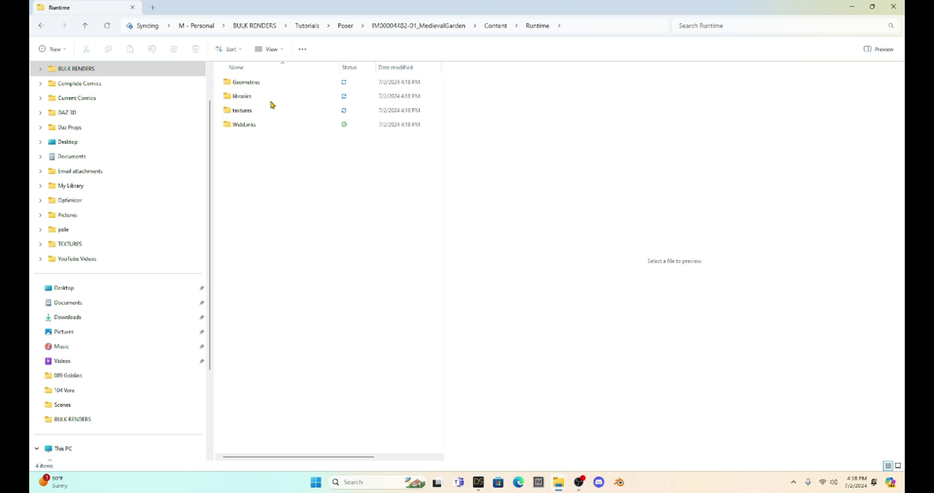
pyautogui.moveTo(346, 37)
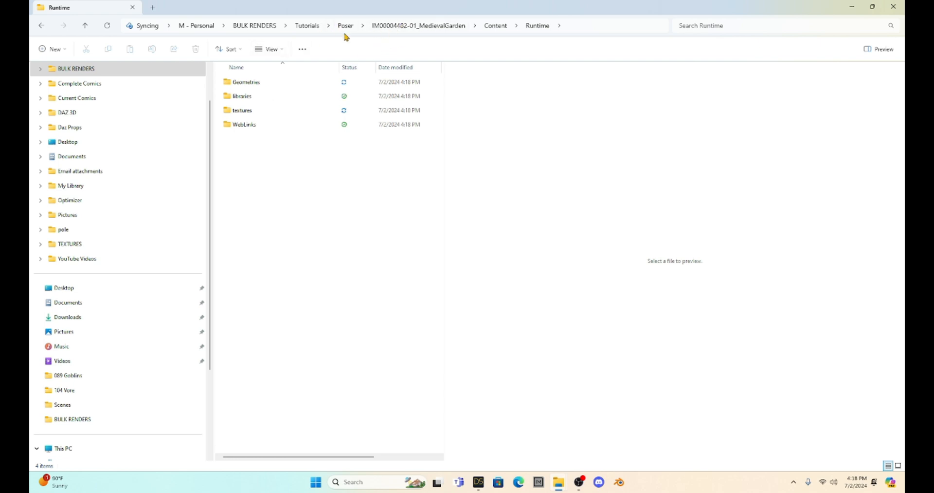
pyautogui.moveTo(290, 163)
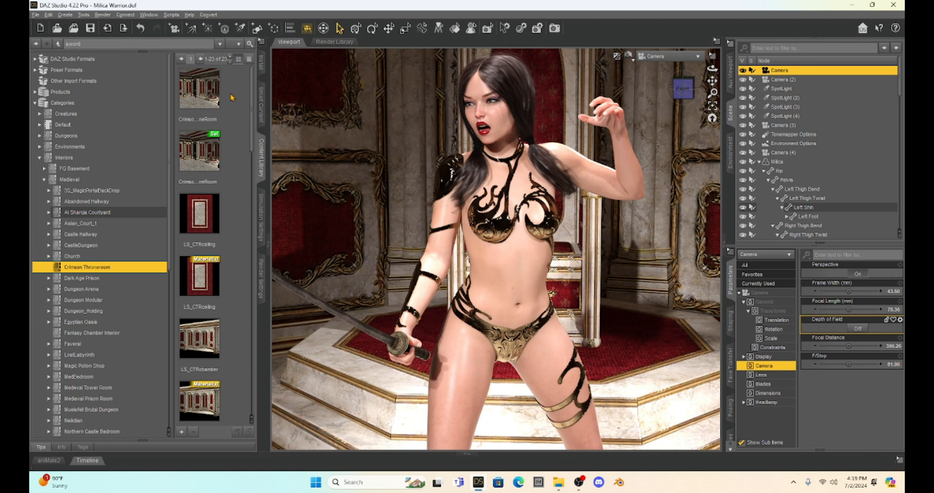
pyautogui.moveTo(124, 148)
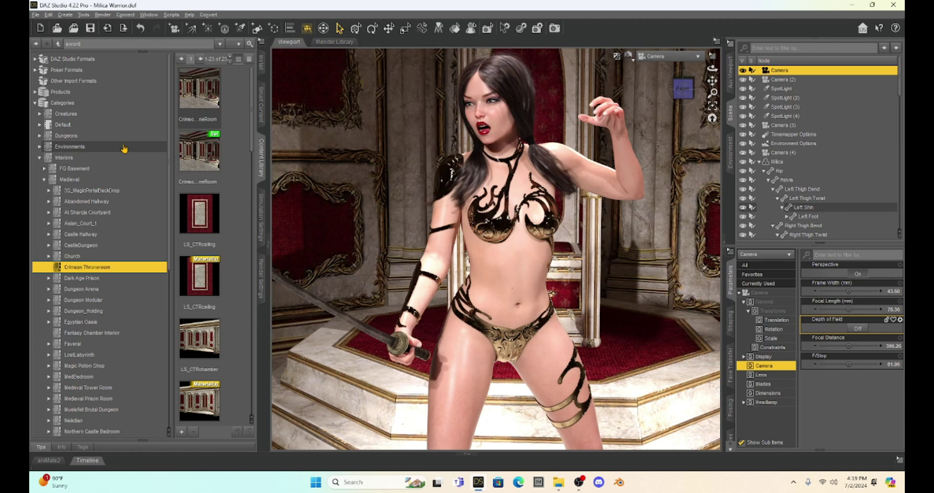
pyautogui.moveTo(124, 148)
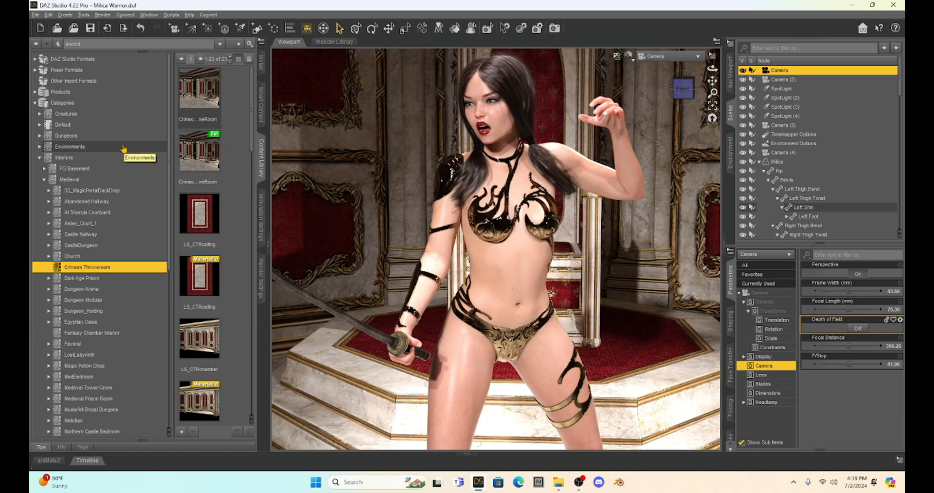
pyautogui.moveTo(130, 204)
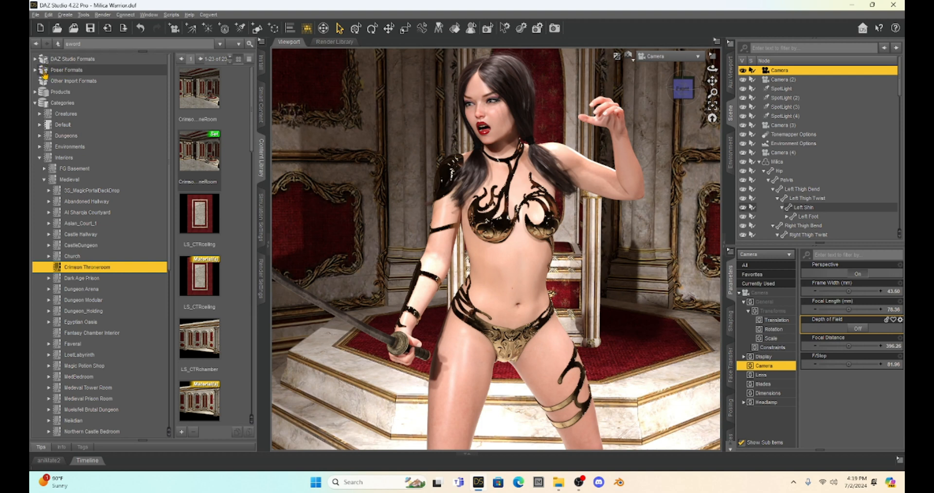
pyautogui.moveTo(56, 70)
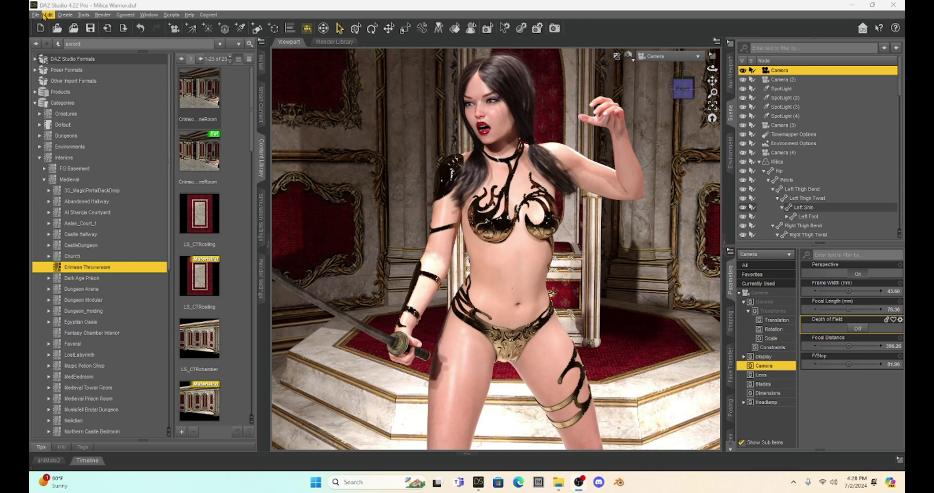
# Bring up Edit > Preferences and switch to the Content settings
pyautogui.click(49, 14)
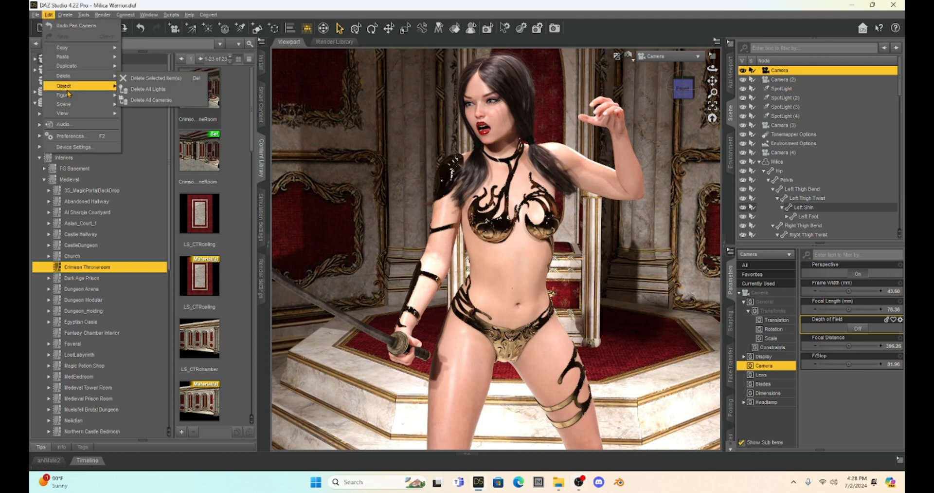
pyautogui.click(72, 136)
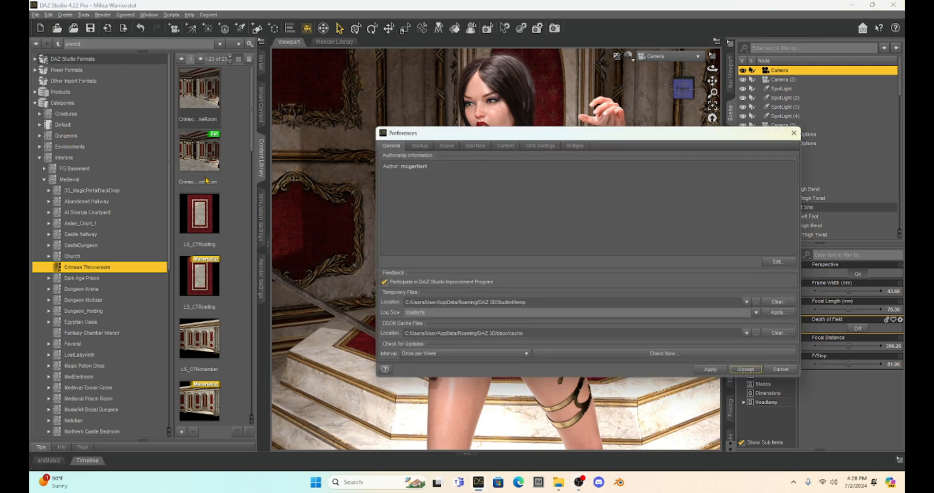
pyautogui.moveTo(521, 206)
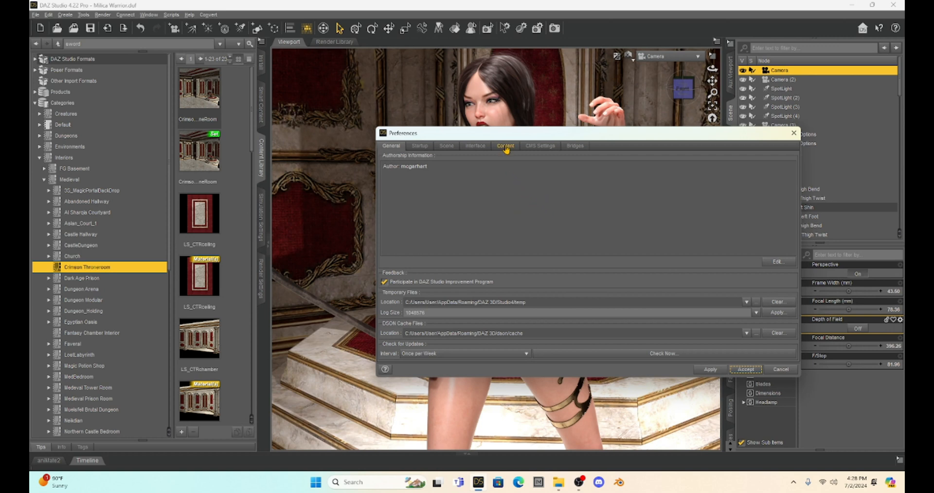
pyautogui.click(505, 146)
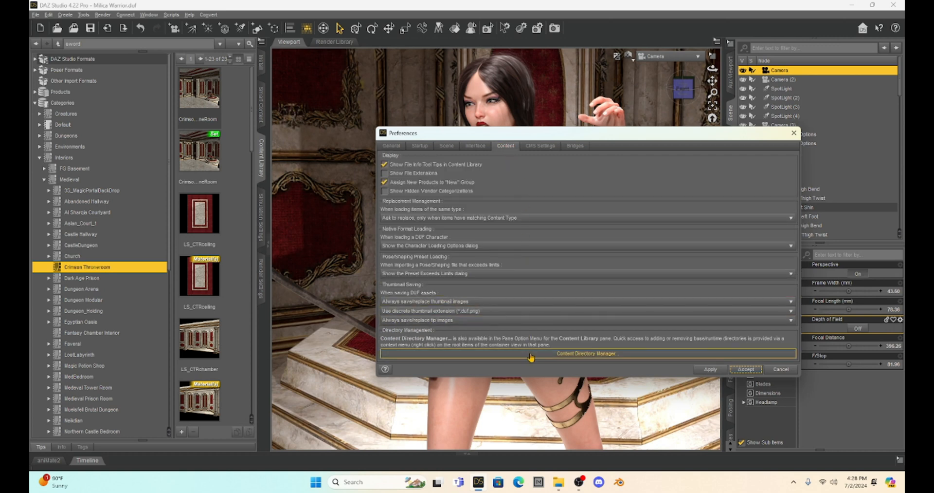
pyautogui.moveTo(566, 360)
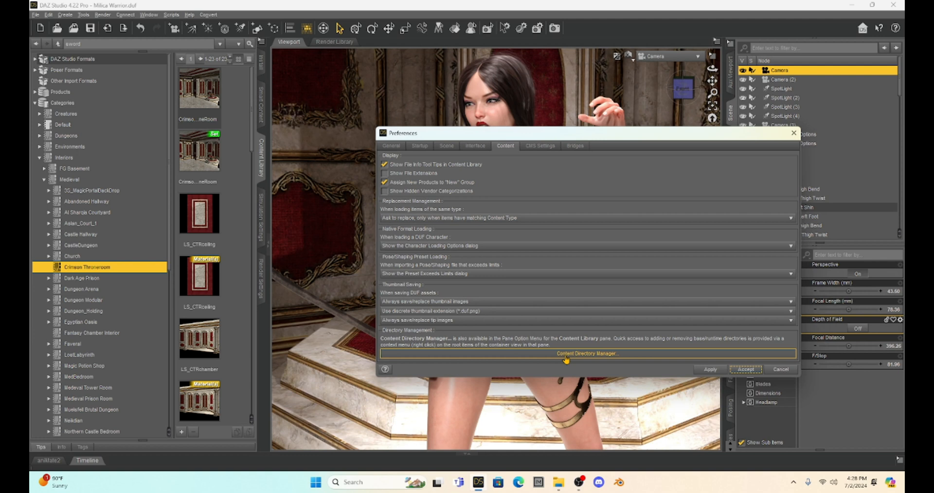
# Launch the Content Directory Manager and choose the Poser Formats content set
pyautogui.click(587, 353)
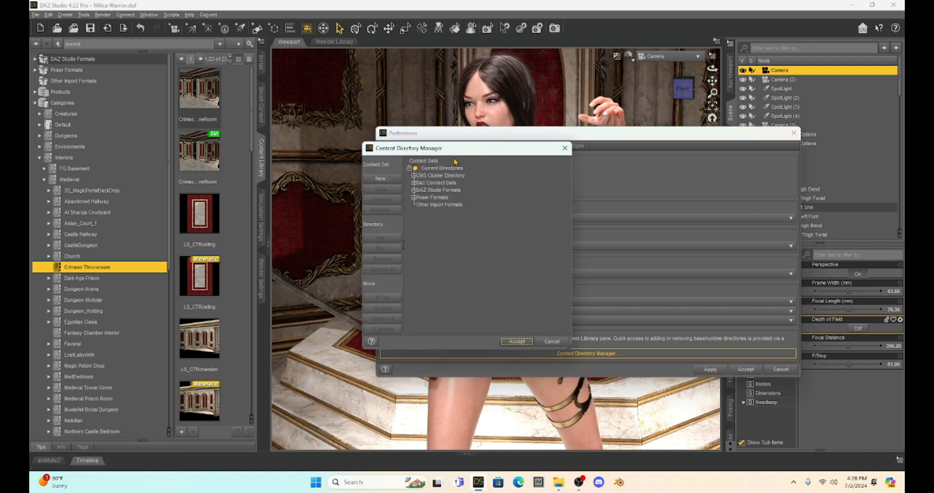
pyautogui.moveTo(438, 195)
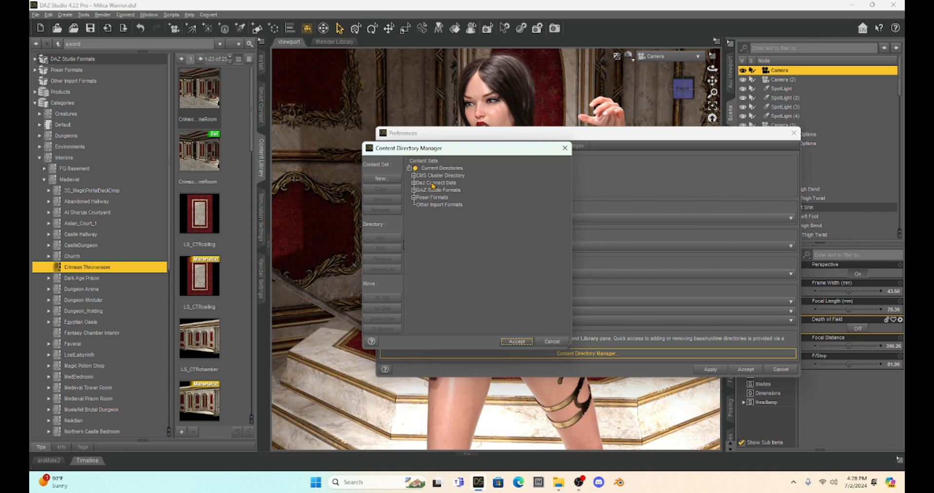
pyautogui.moveTo(433, 204)
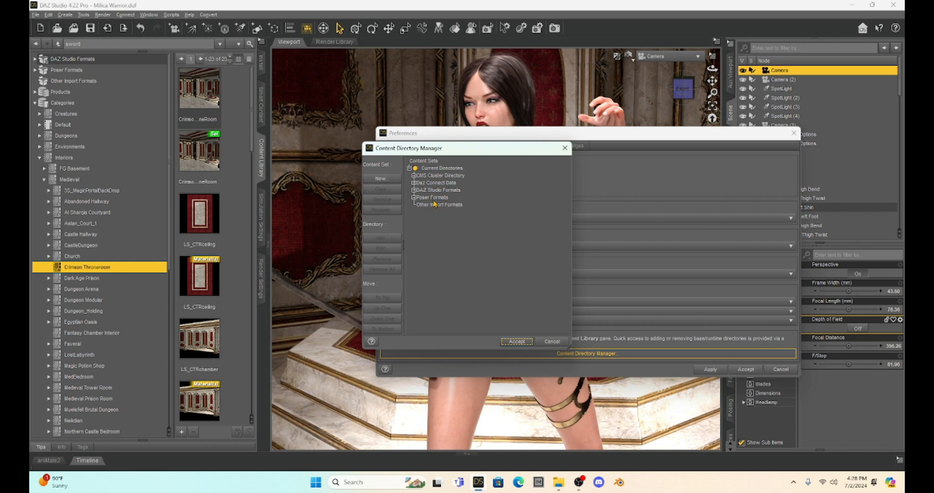
pyautogui.moveTo(452, 197)
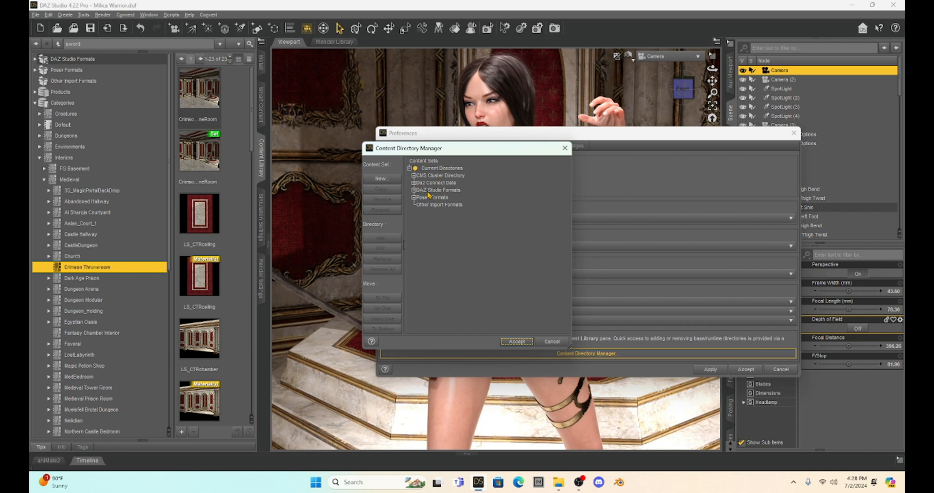
pyautogui.click(432, 197)
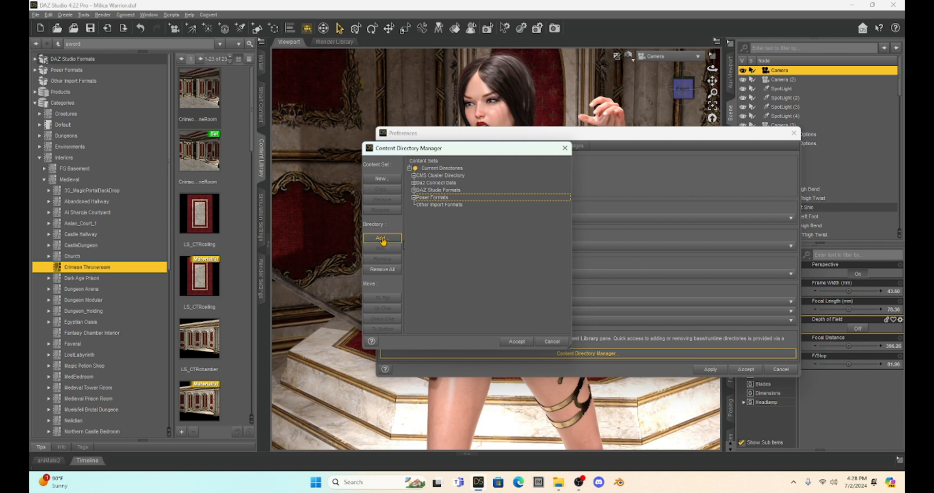
pyautogui.click(383, 238)
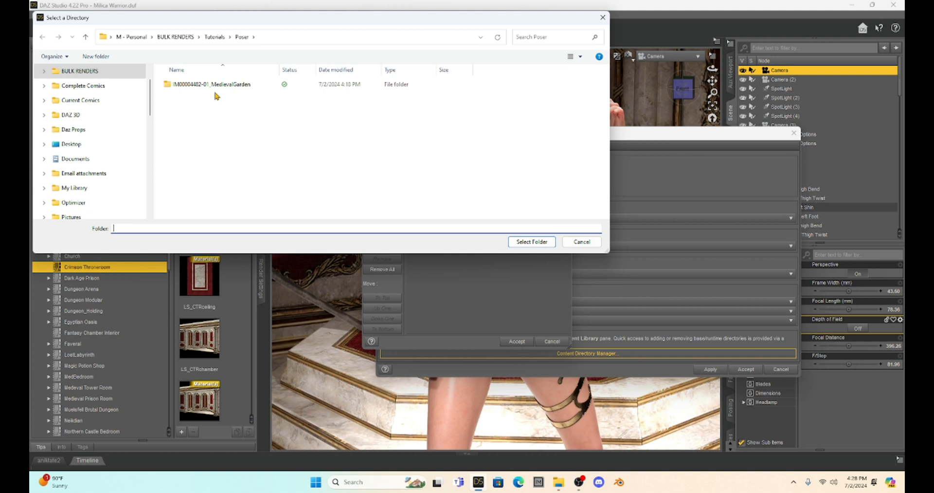
pyautogui.moveTo(179, 43)
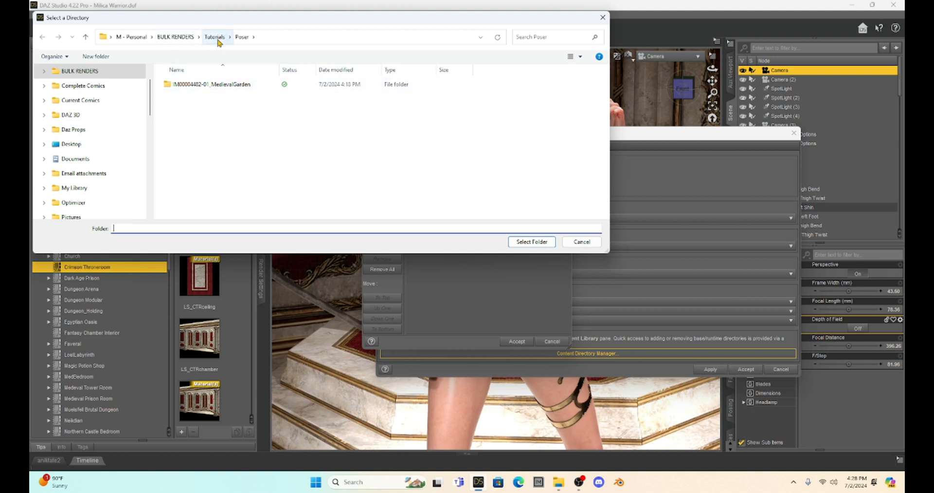
pyautogui.click(215, 84)
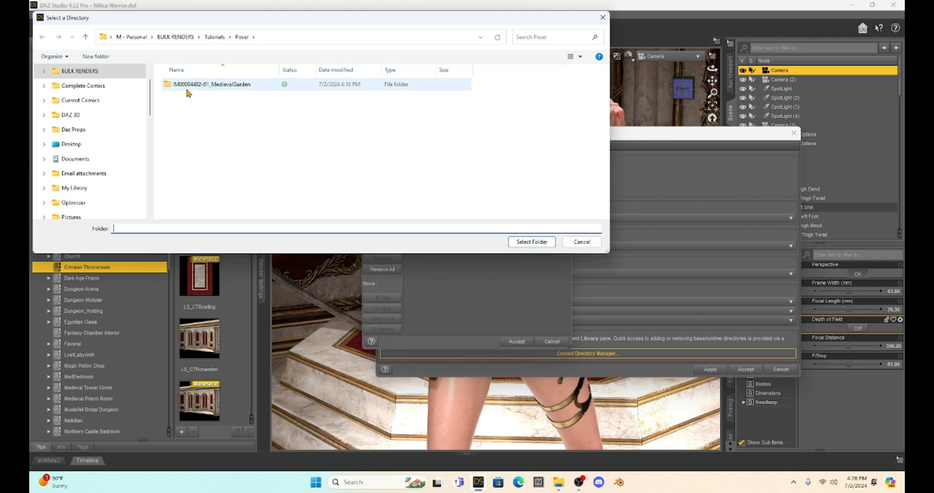
pyautogui.moveTo(192, 88)
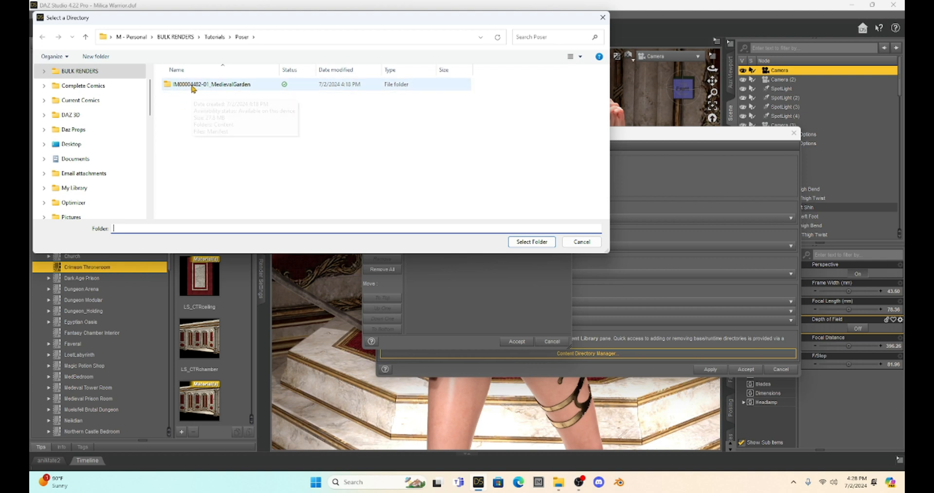
pyautogui.doubleClick(211, 85)
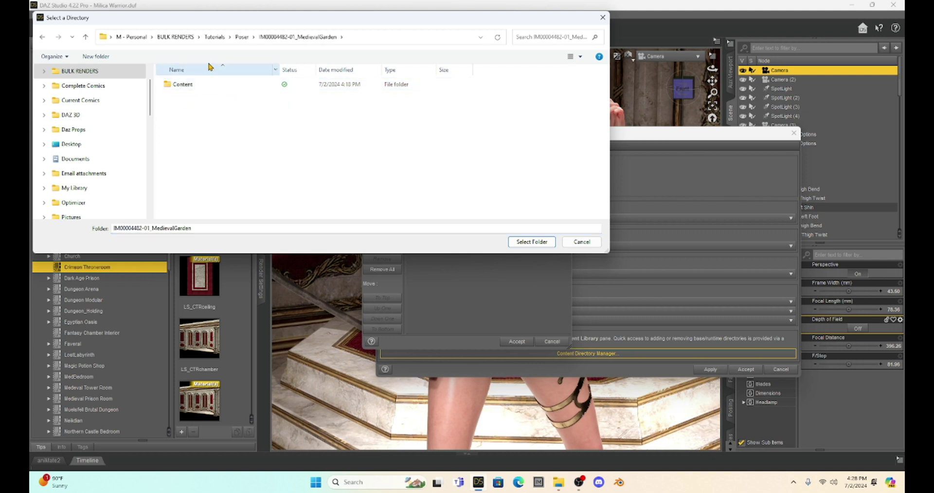
pyautogui.click(181, 84)
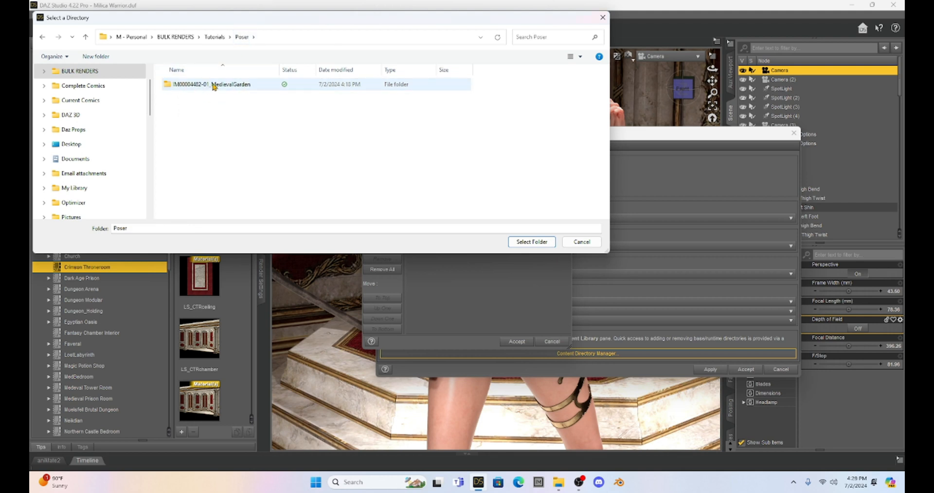
pyautogui.moveTo(228, 92)
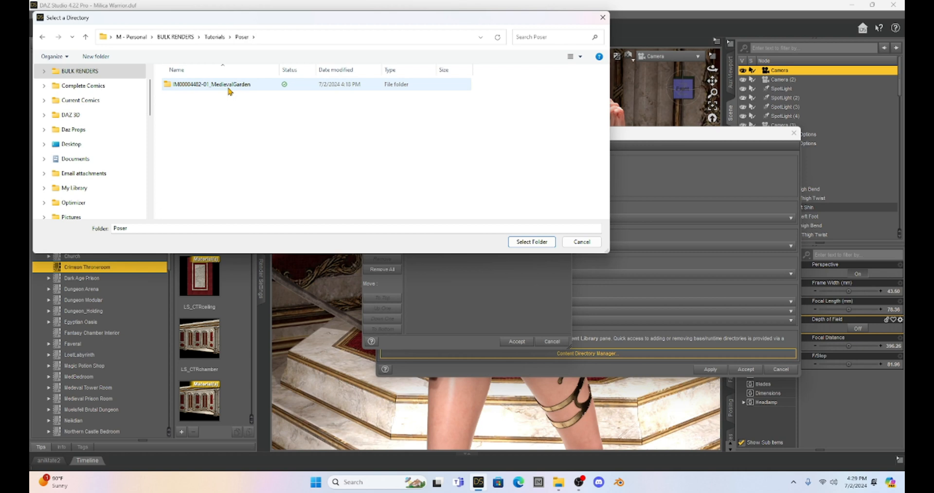
pyautogui.moveTo(232, 91)
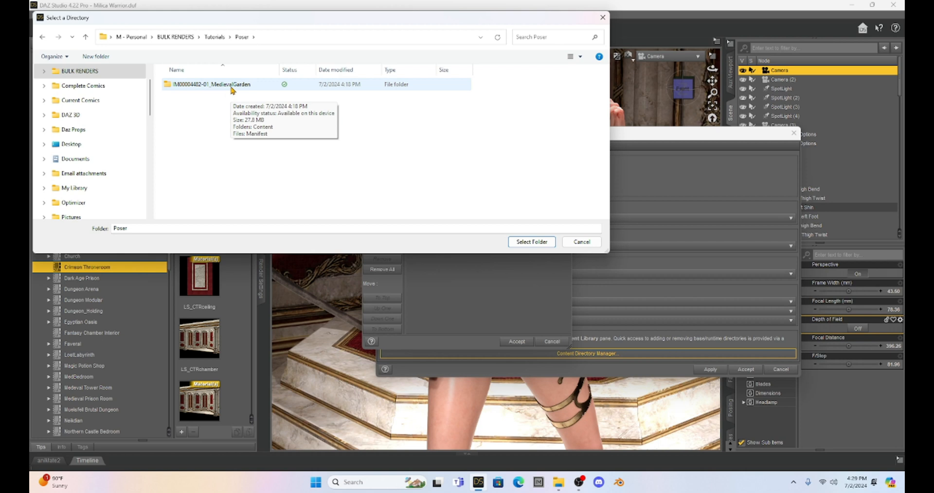
pyautogui.click(216, 83)
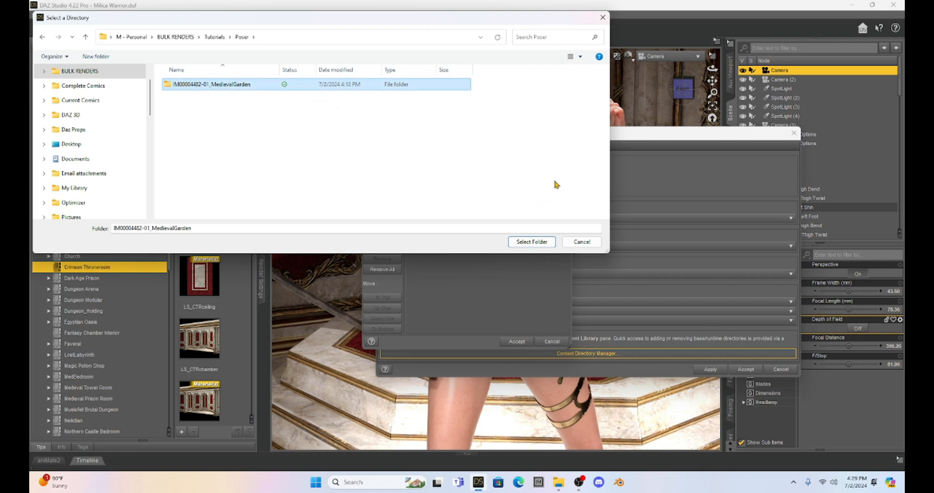
# Confirm the MedievalGarden folder, then answer No to the 'not a runtime directory' warning
pyautogui.click(531, 241)
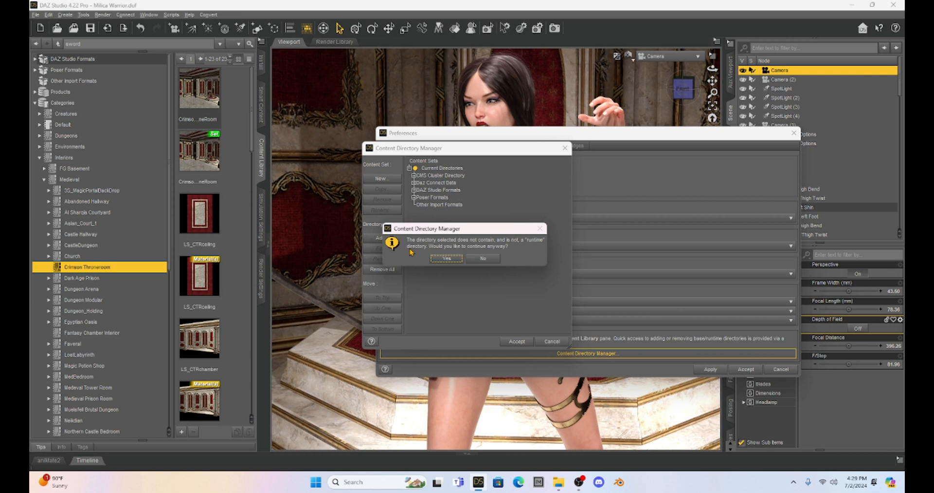
pyautogui.moveTo(510, 197)
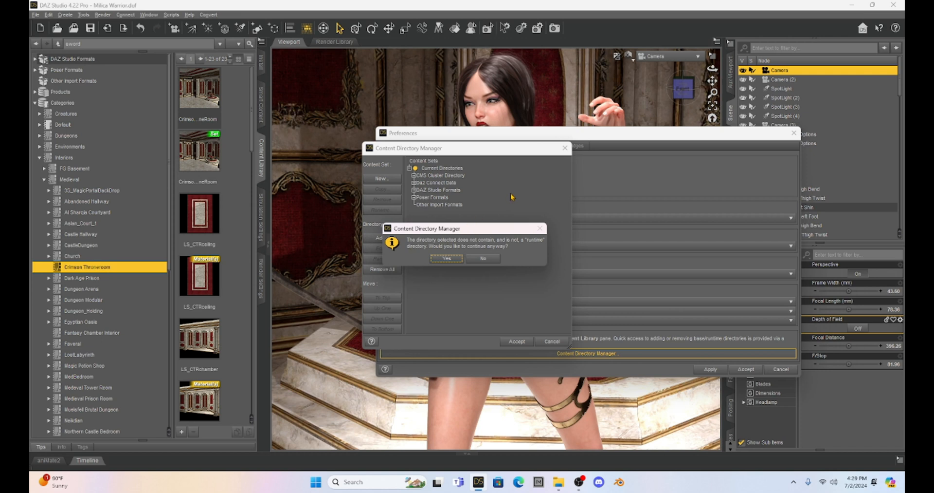
pyautogui.moveTo(406, 253)
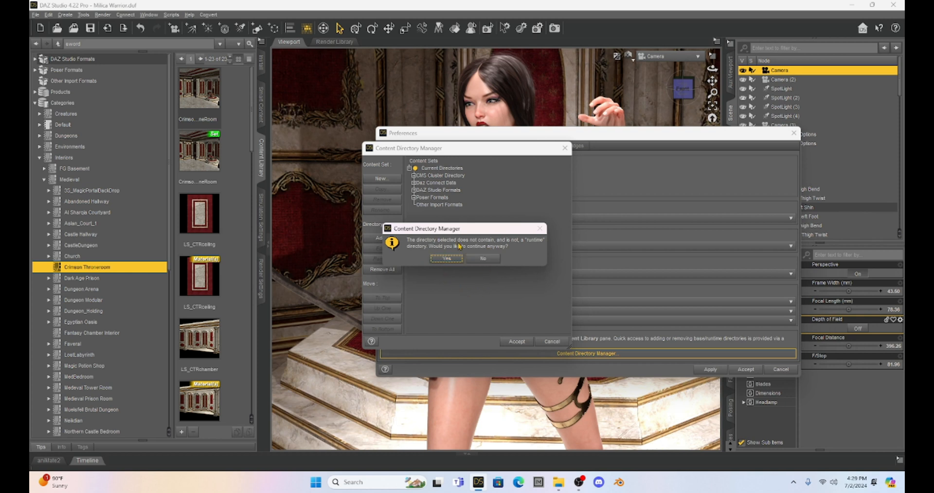
pyautogui.moveTo(526, 245)
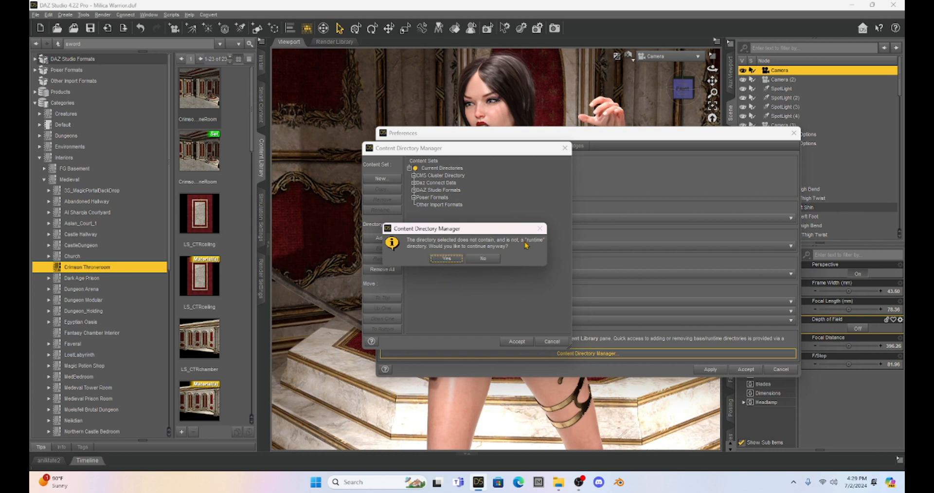
pyautogui.moveTo(482, 258)
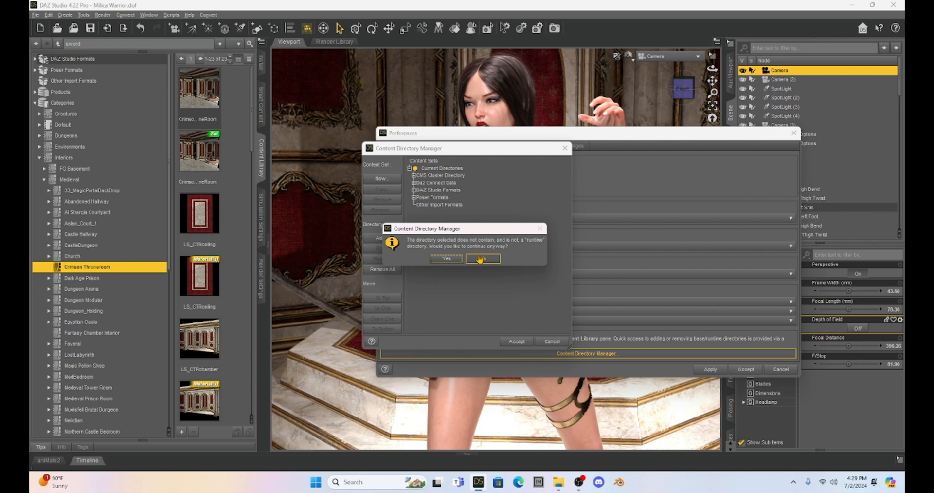
pyautogui.click(483, 259)
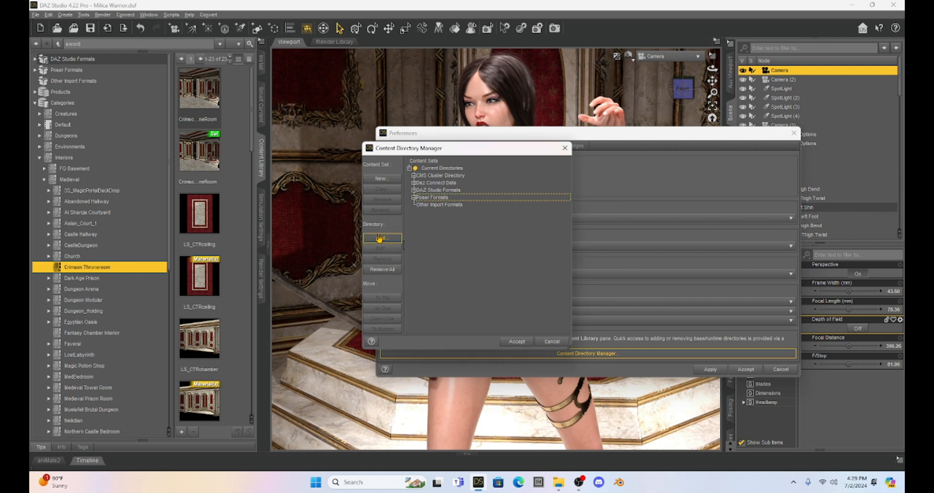
pyautogui.click(381, 238)
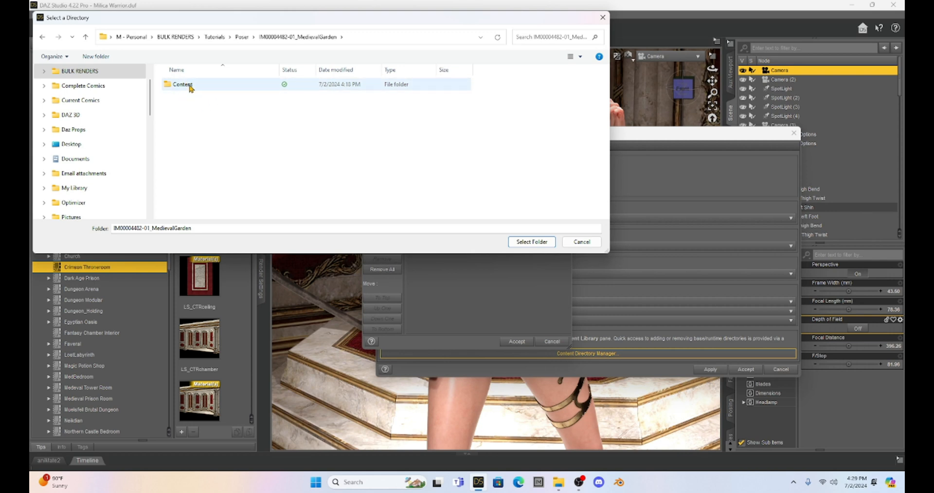
pyautogui.moveTo(183, 84)
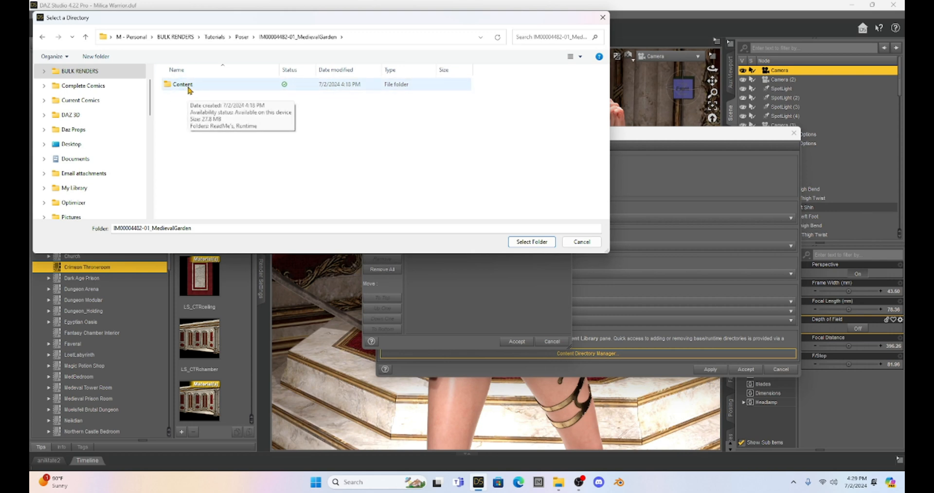
pyautogui.doubleClick(181, 84)
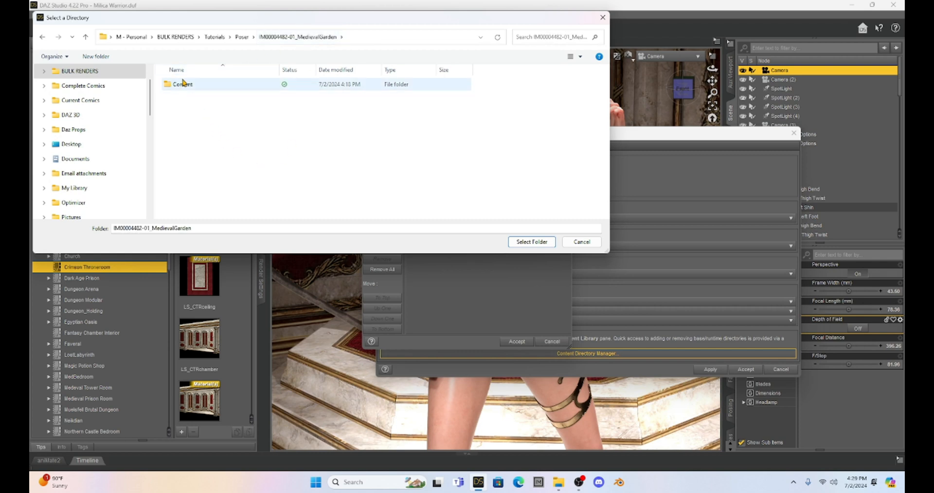
pyautogui.click(183, 84)
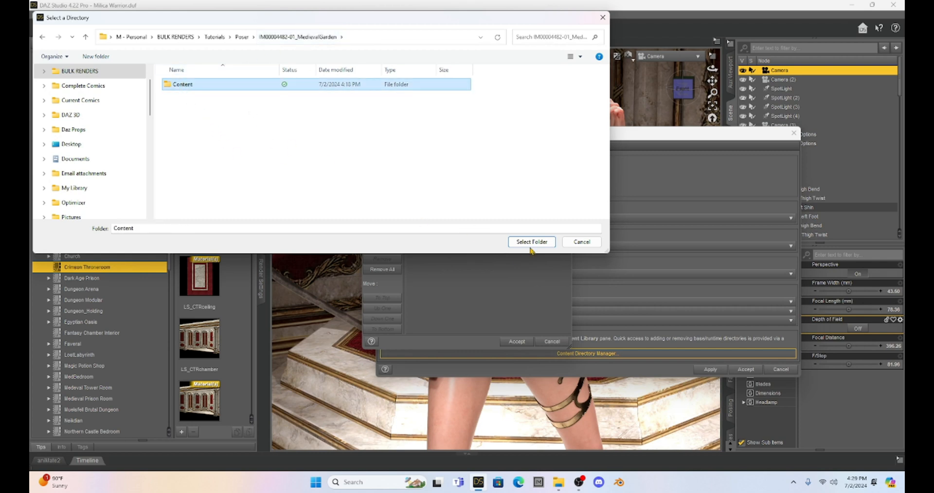
pyautogui.click(531, 241)
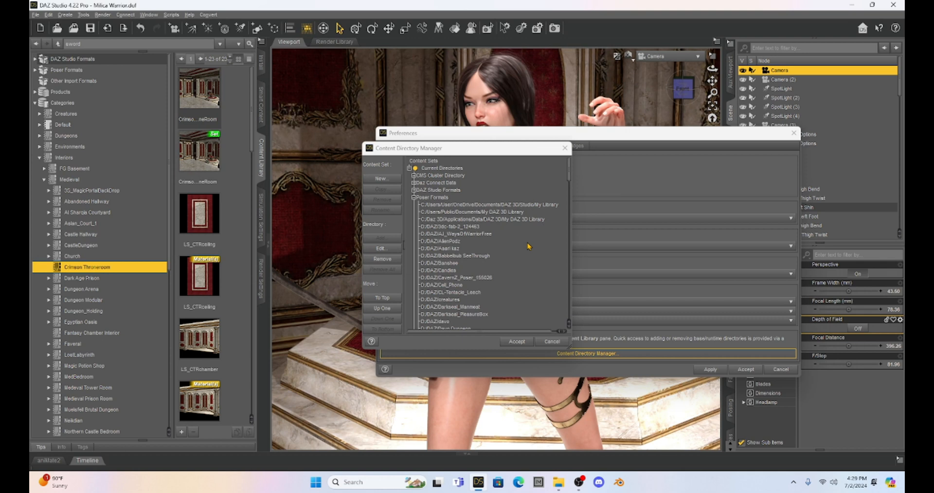
pyautogui.moveTo(486, 233)
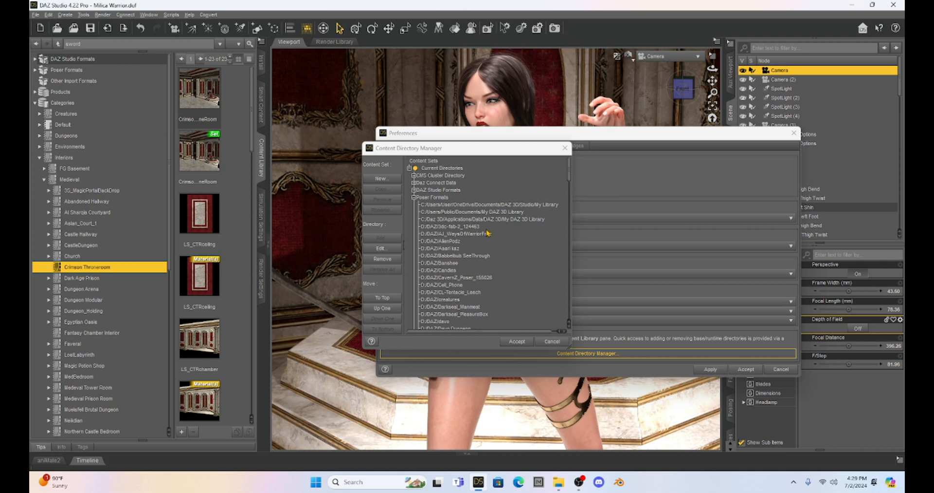
pyautogui.moveTo(430, 206)
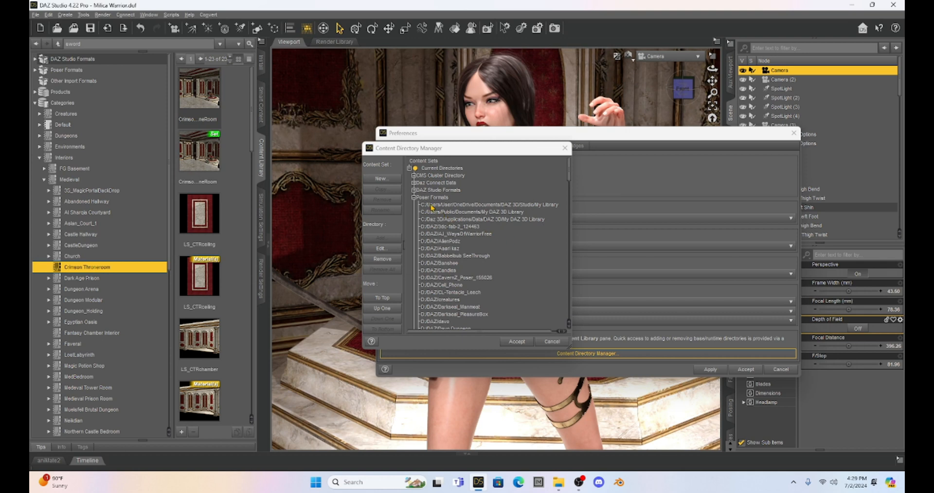
pyautogui.moveTo(433, 200)
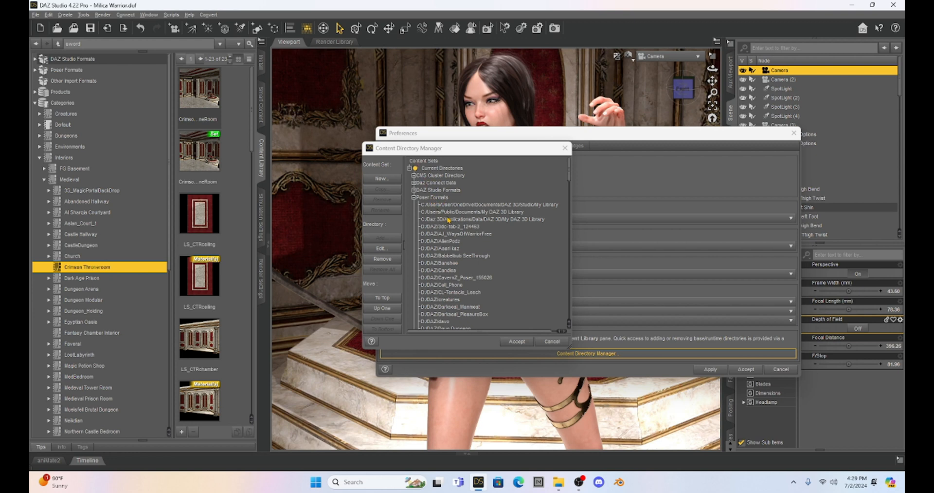
pyautogui.moveTo(462, 232)
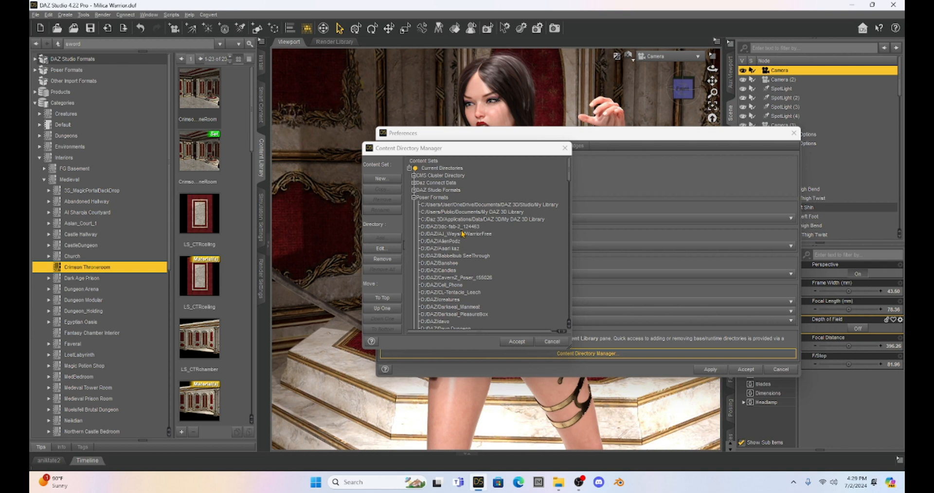
pyautogui.moveTo(422, 233)
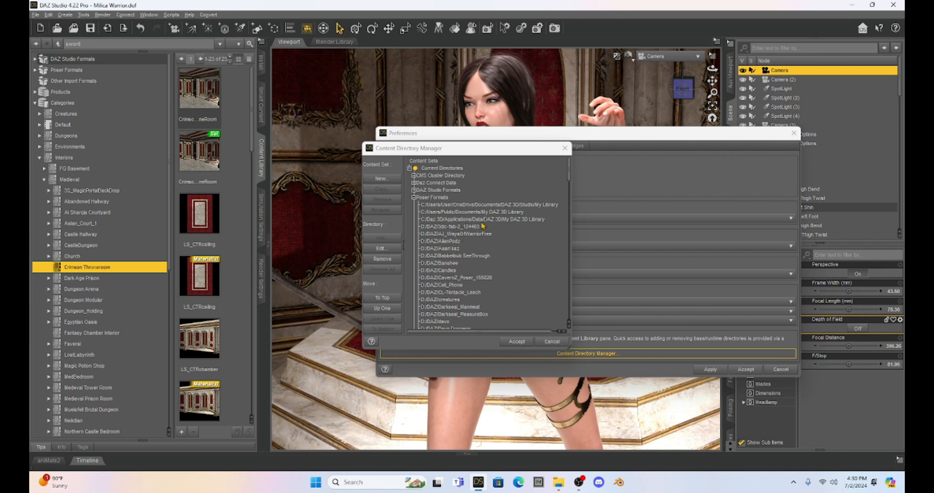
pyautogui.moveTo(568, 164)
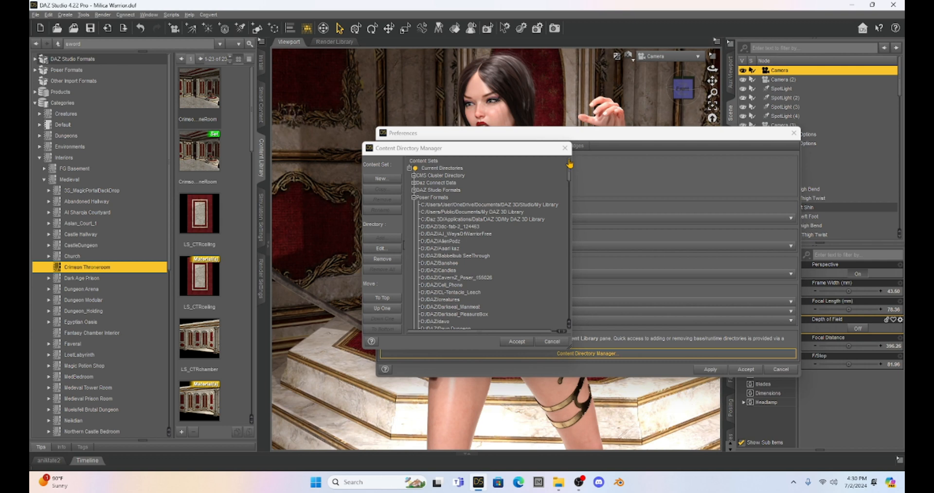
pyautogui.moveTo(518, 190)
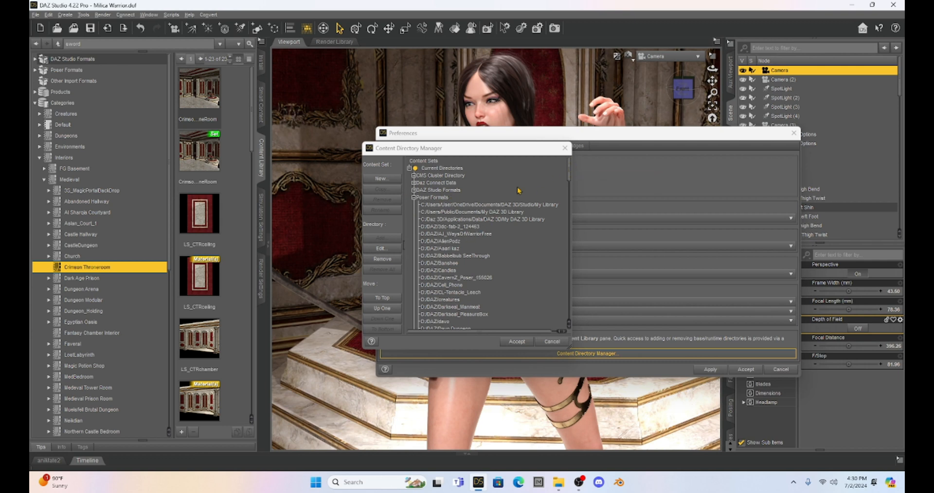
pyautogui.moveTo(567, 172)
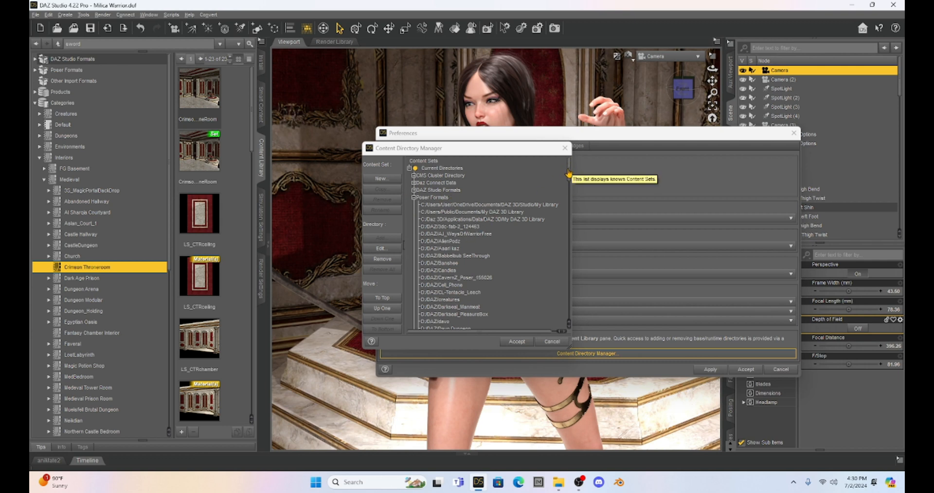
# Check the new MedievalGarden Content path in the Poser Formats list and accept the directory changes
pyautogui.scroll(-3)
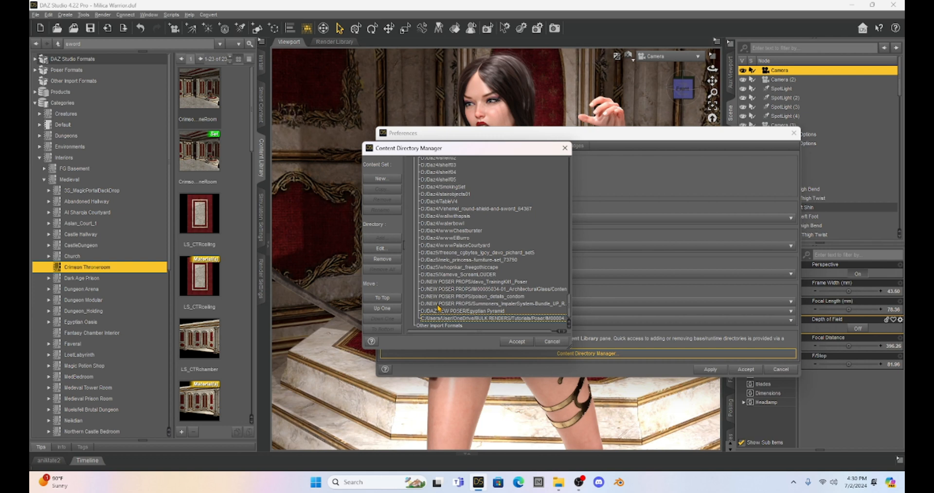
pyautogui.moveTo(439, 307)
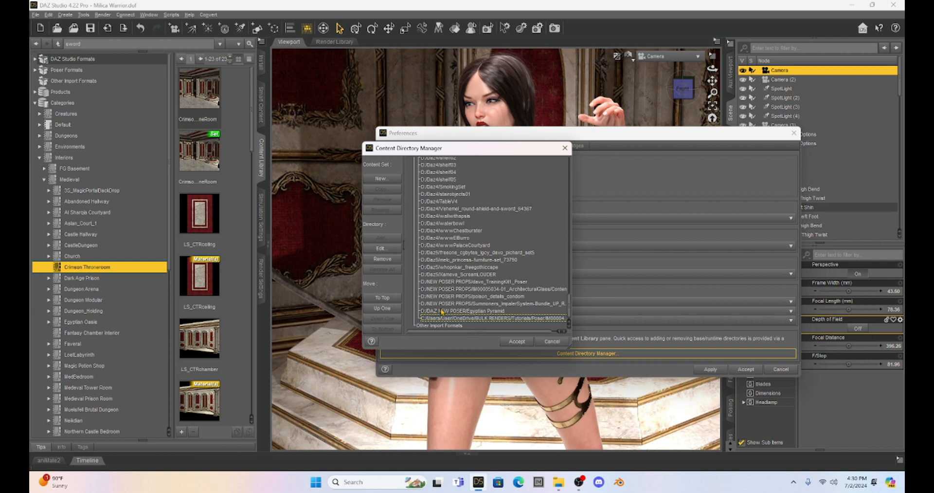
pyautogui.moveTo(441, 312)
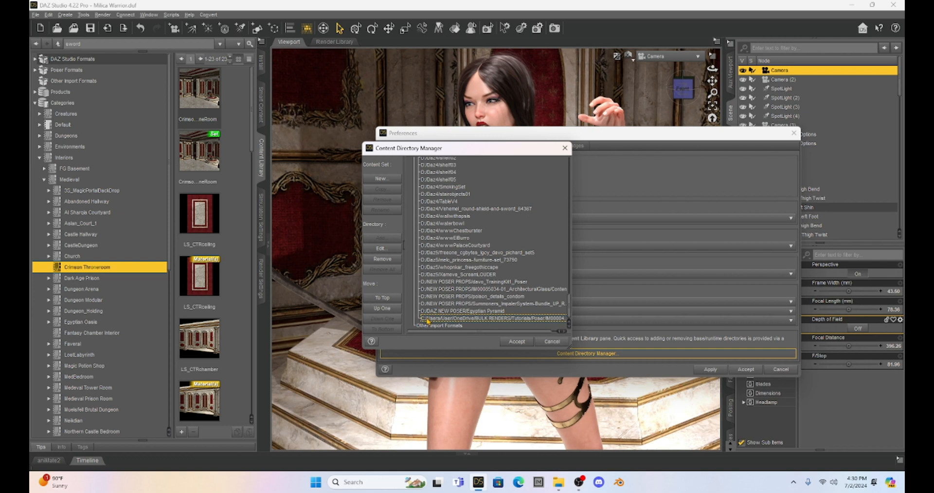
pyautogui.click(516, 340)
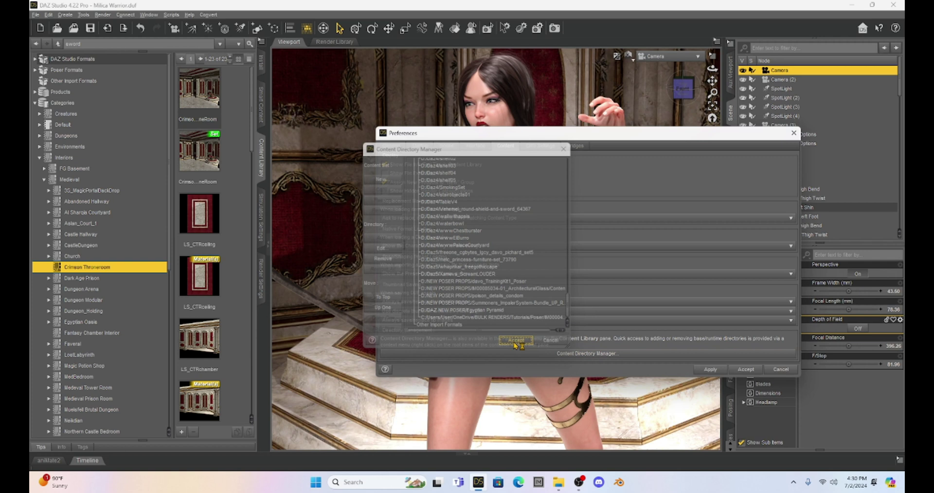
pyautogui.click(515, 340)
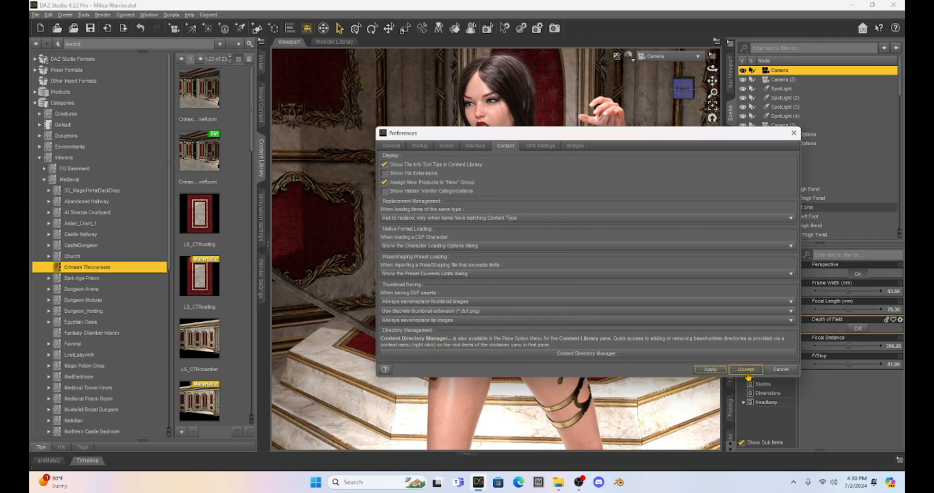
pyautogui.click(745, 368)
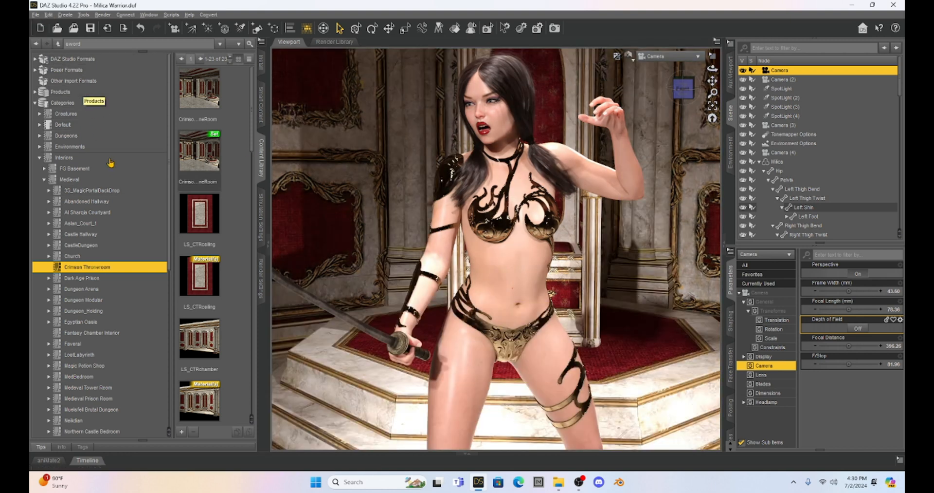
pyautogui.moveTo(66, 70)
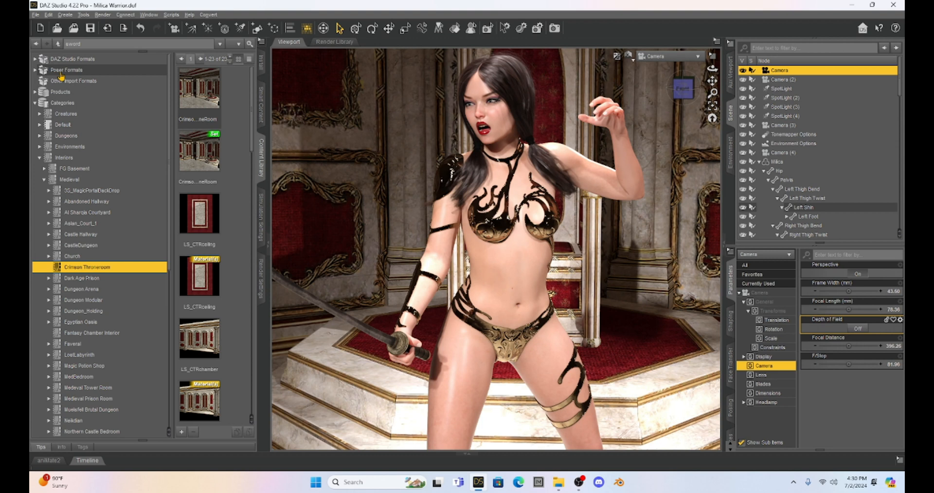
pyautogui.moveTo(35, 72)
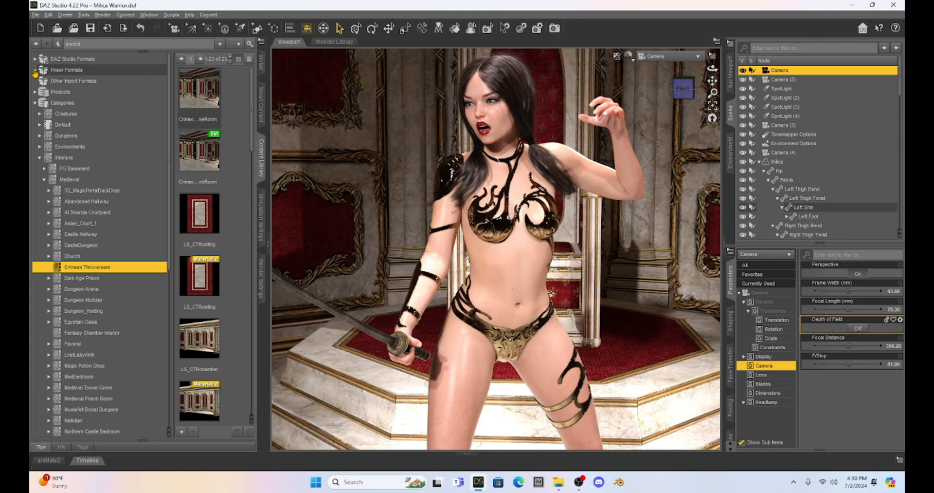
pyautogui.moveTo(48, 74)
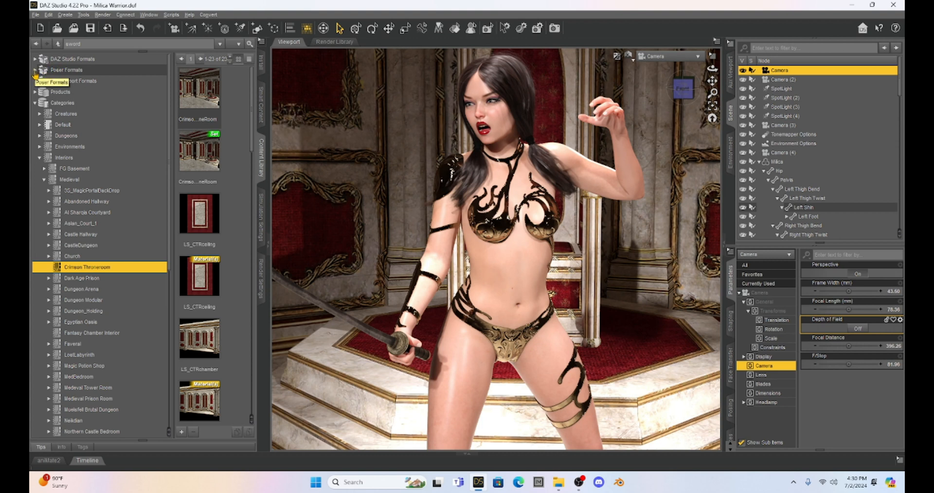
pyautogui.click(35, 70)
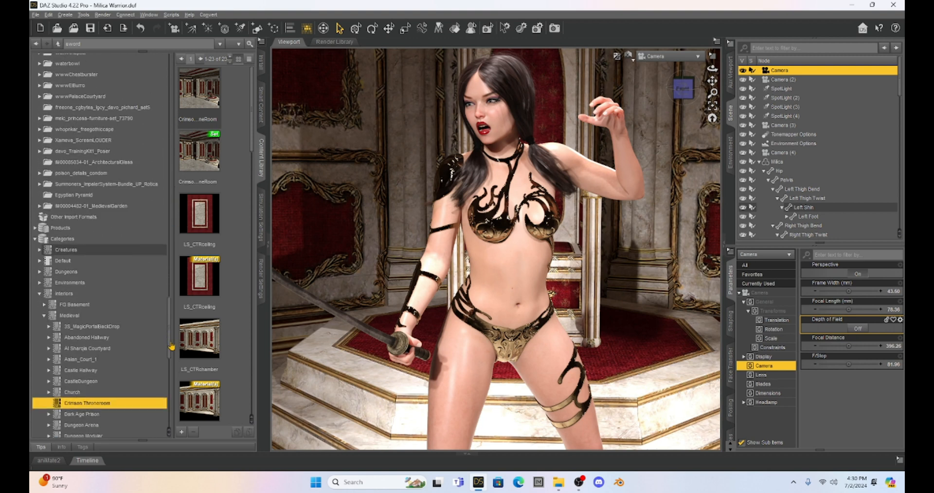
pyautogui.scroll(-3)
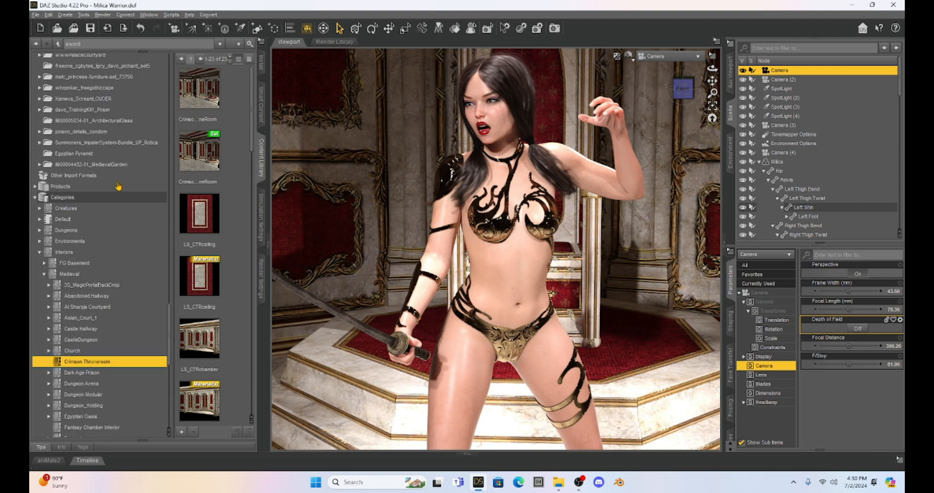
pyautogui.click(98, 164)
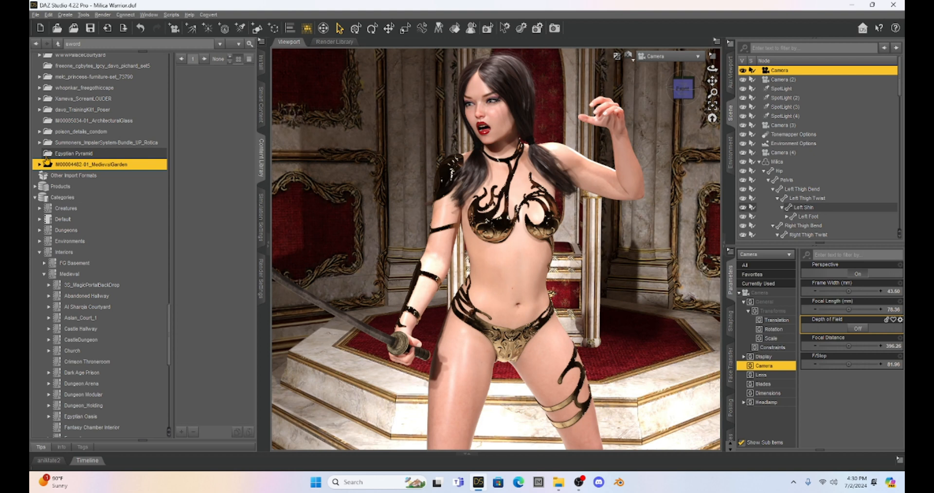
pyautogui.click(45, 164)
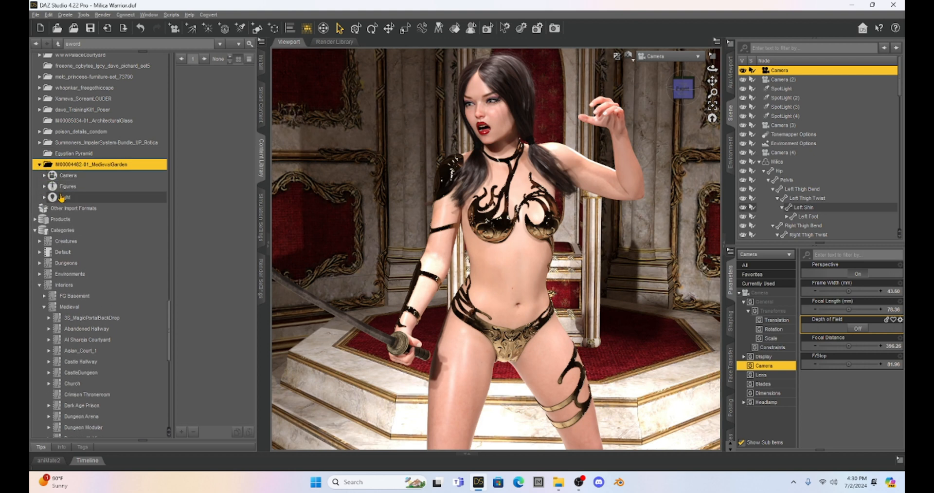
pyautogui.moveTo(63, 197)
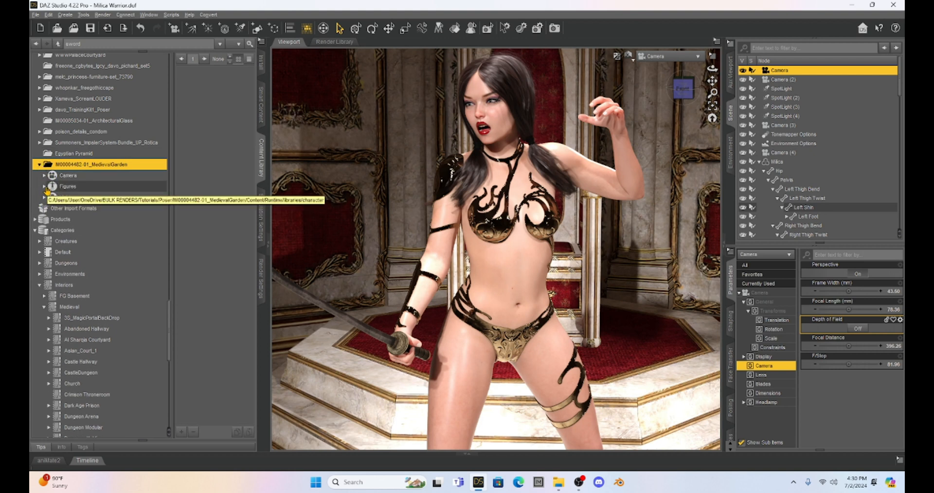
# Expand Figures and show the MedGarden props Fence, Floor and Wall
pyautogui.click(44, 186)
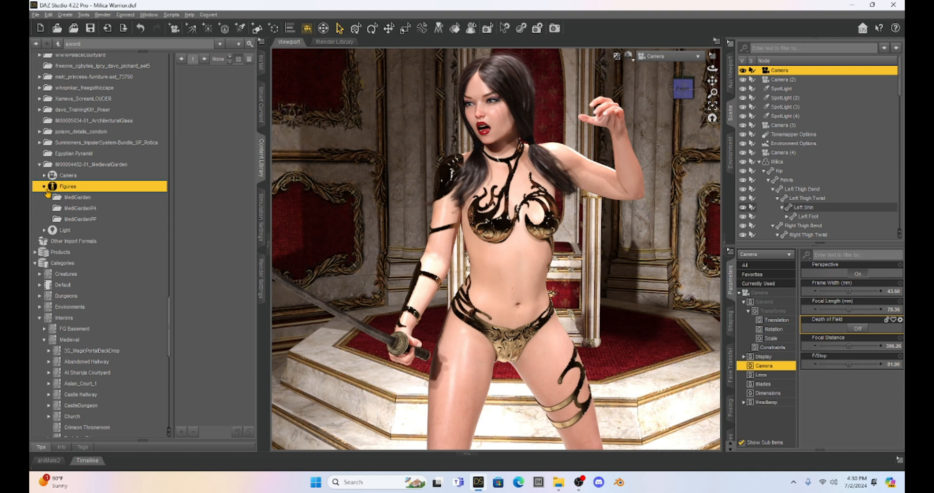
pyautogui.click(78, 197)
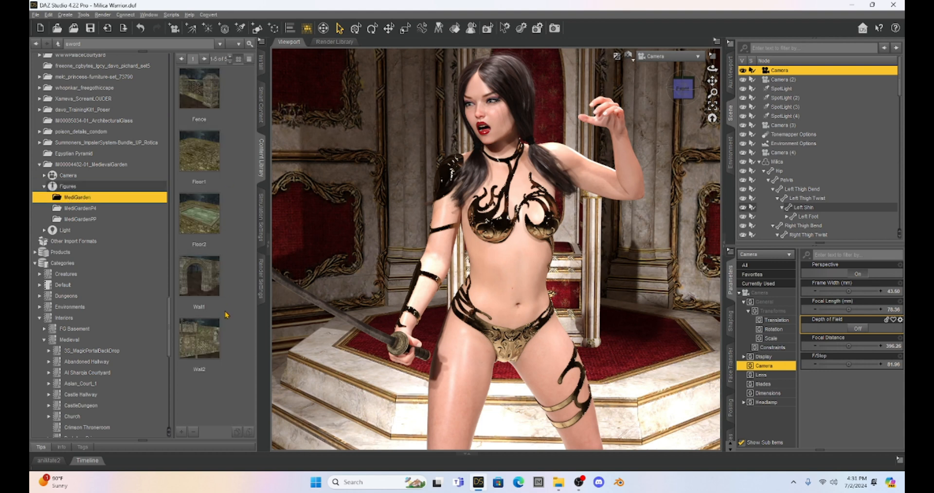
pyautogui.moveTo(85, 127)
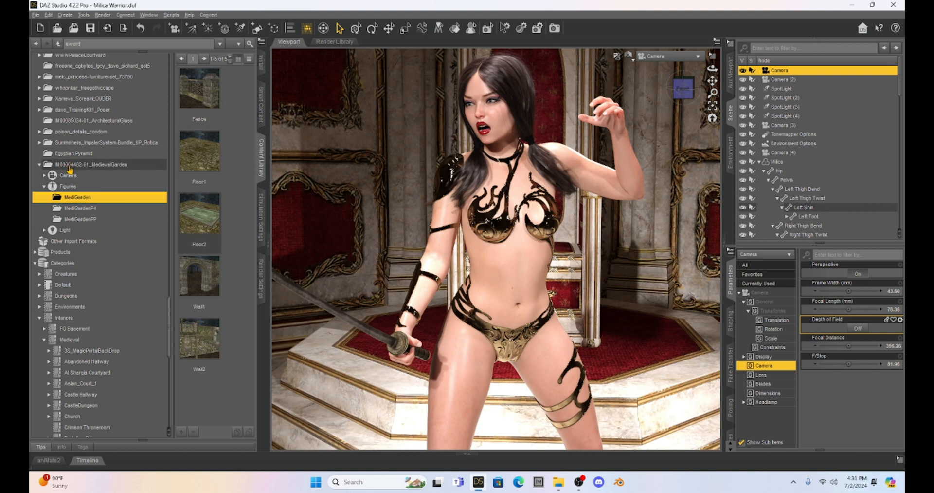
# Create a category from the MedievalGarden folder and sub-folders under Environments, returning to MedGarden
pyautogui.rightClick(92, 164)
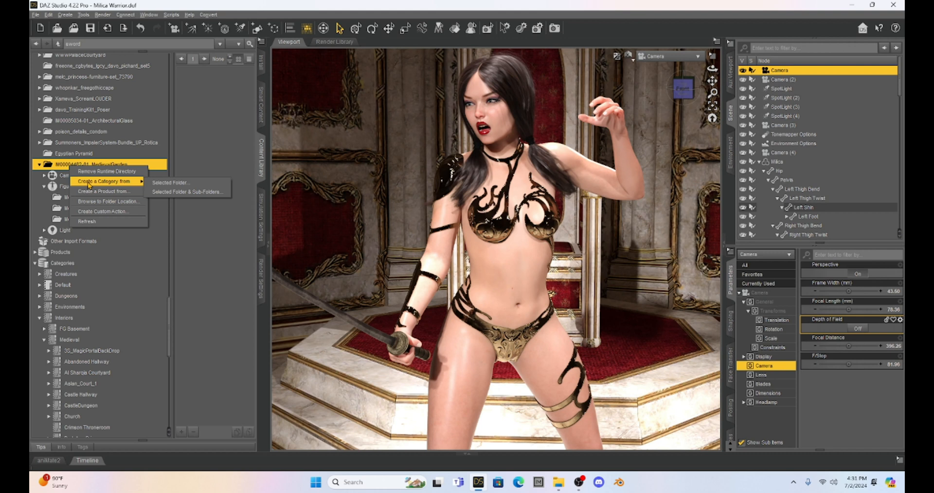
pyautogui.moveTo(188, 192)
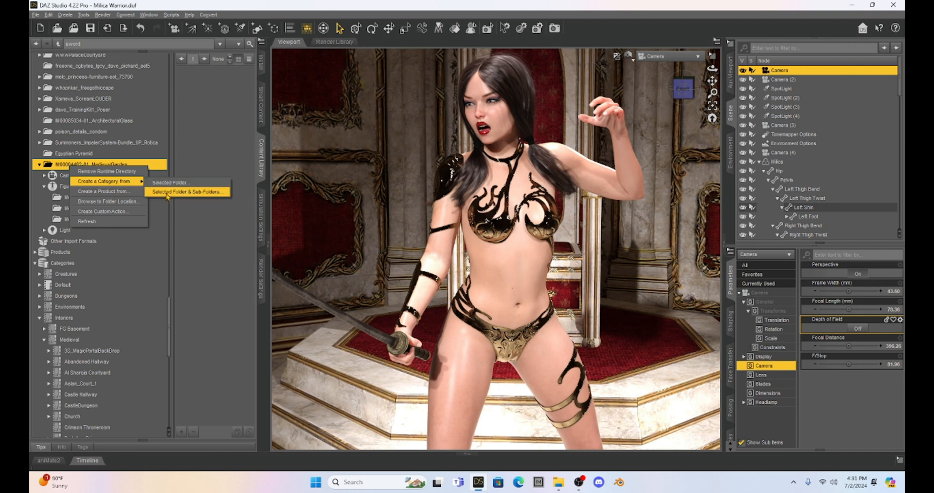
pyautogui.click(187, 191)
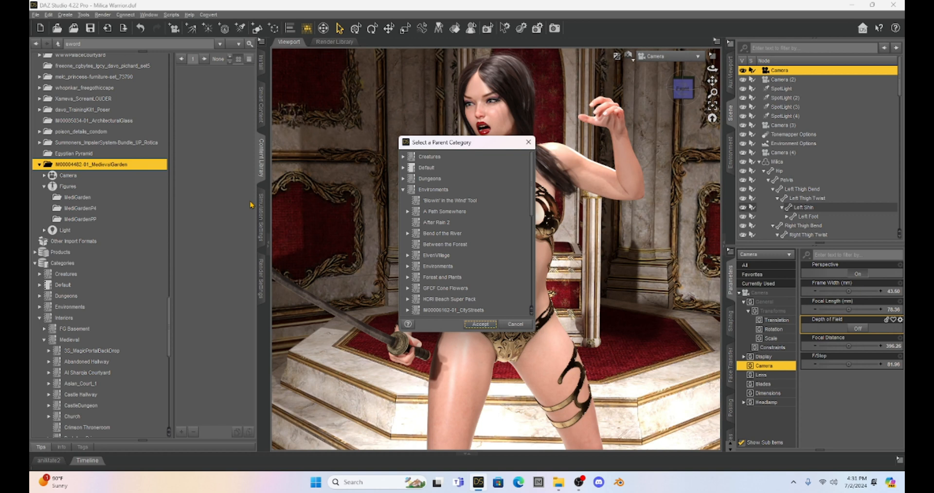
pyautogui.click(407, 191)
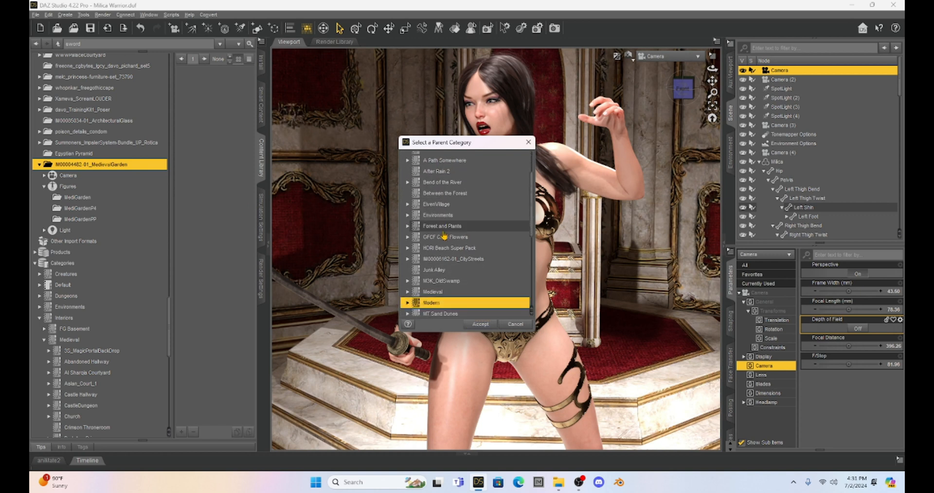
pyautogui.scroll(-3)
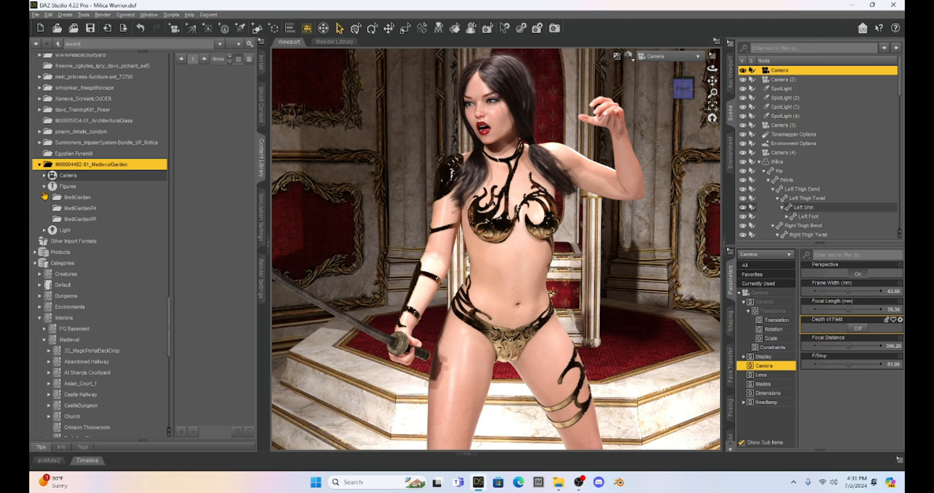
pyautogui.click(78, 197)
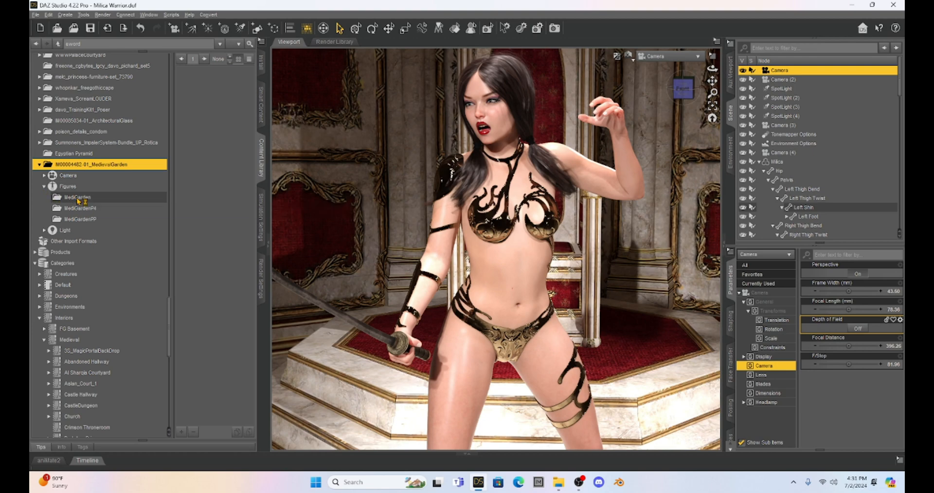
# Load the Fence prop from the MedGarden folder into the throne room scene
pyautogui.click(77, 196)
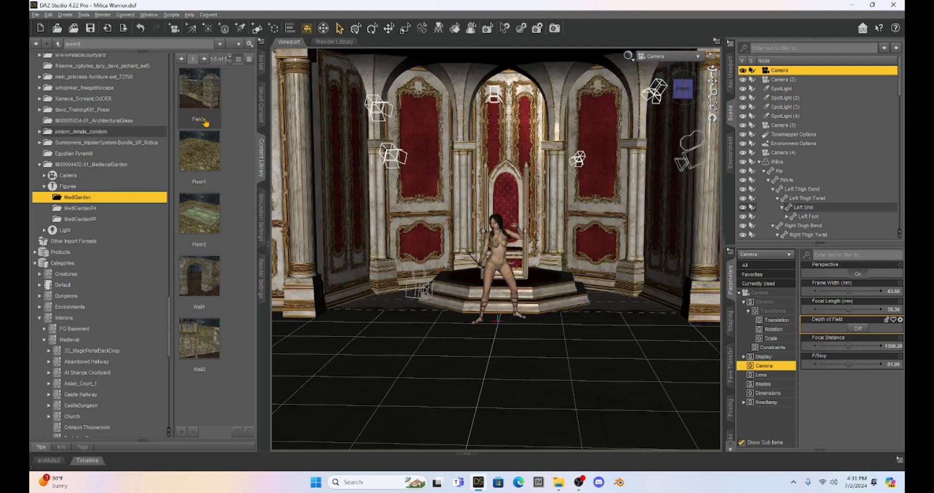
pyautogui.doubleClick(199, 88)
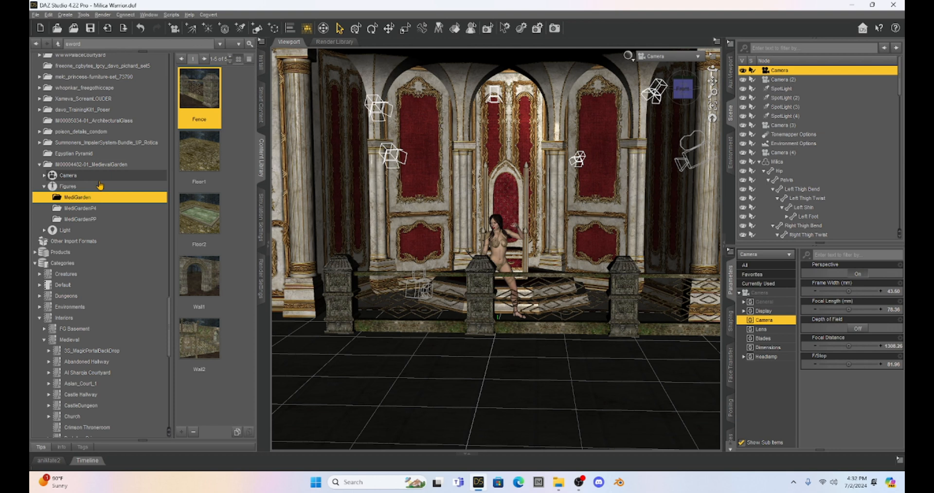
pyautogui.moveTo(100, 164)
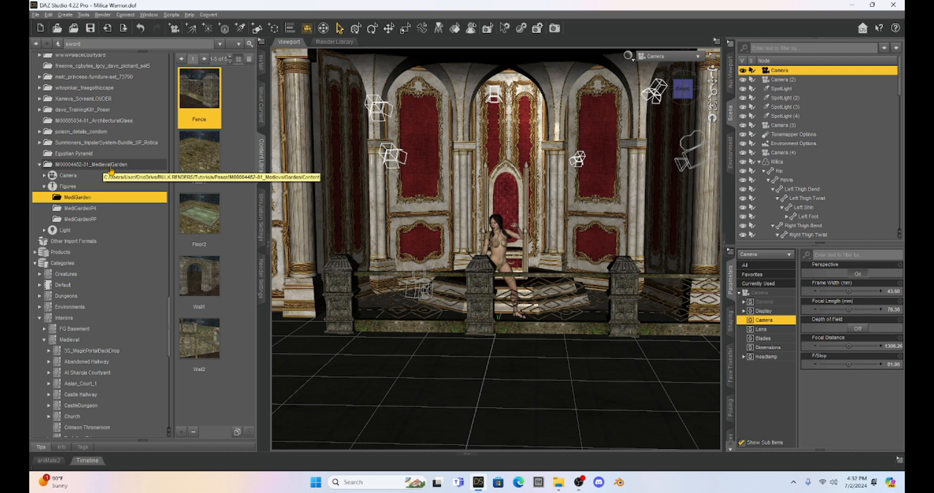
pyautogui.moveTo(74, 154)
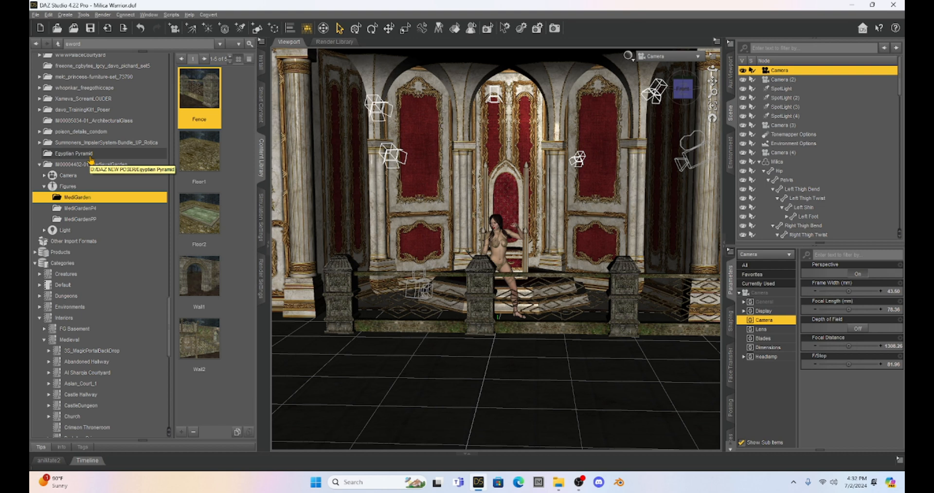
pyautogui.moveTo(90, 165)
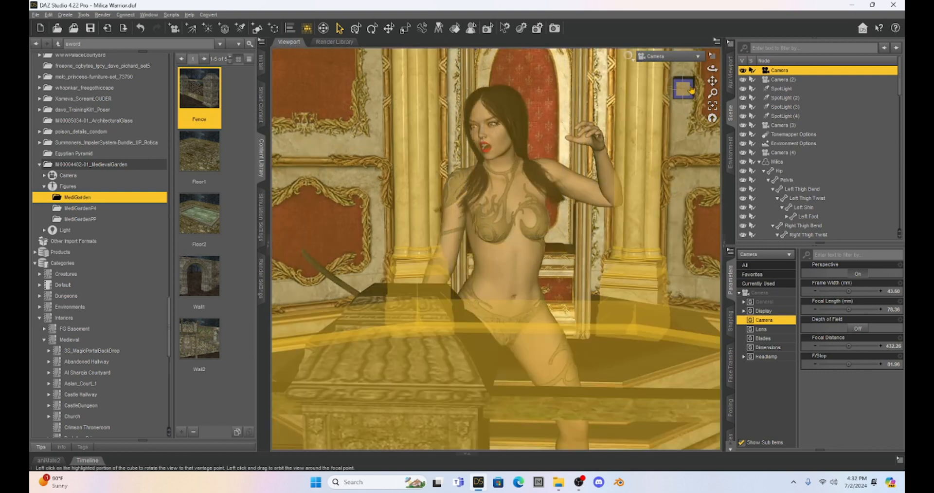
# Orbit the viewport in close to the fence post standing before the warrior figure
pyautogui.moveTo(494, 238); pyautogui.dragTo(494, 179)
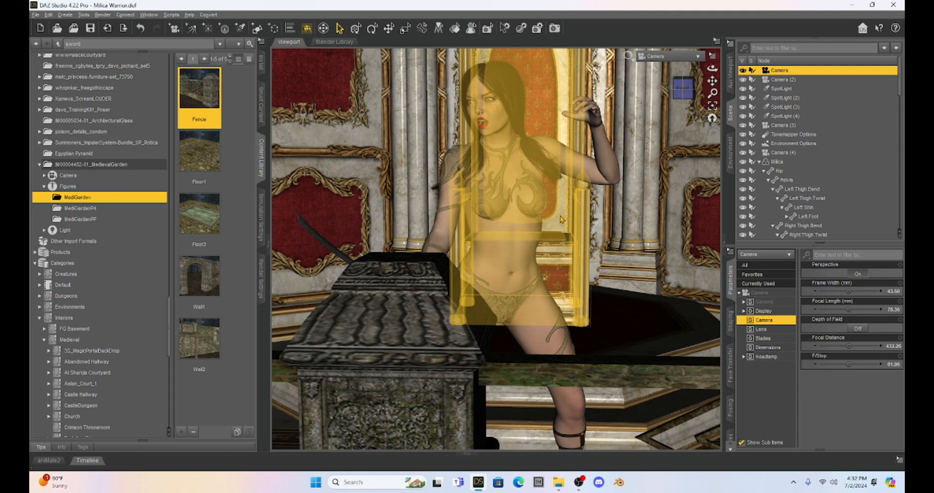